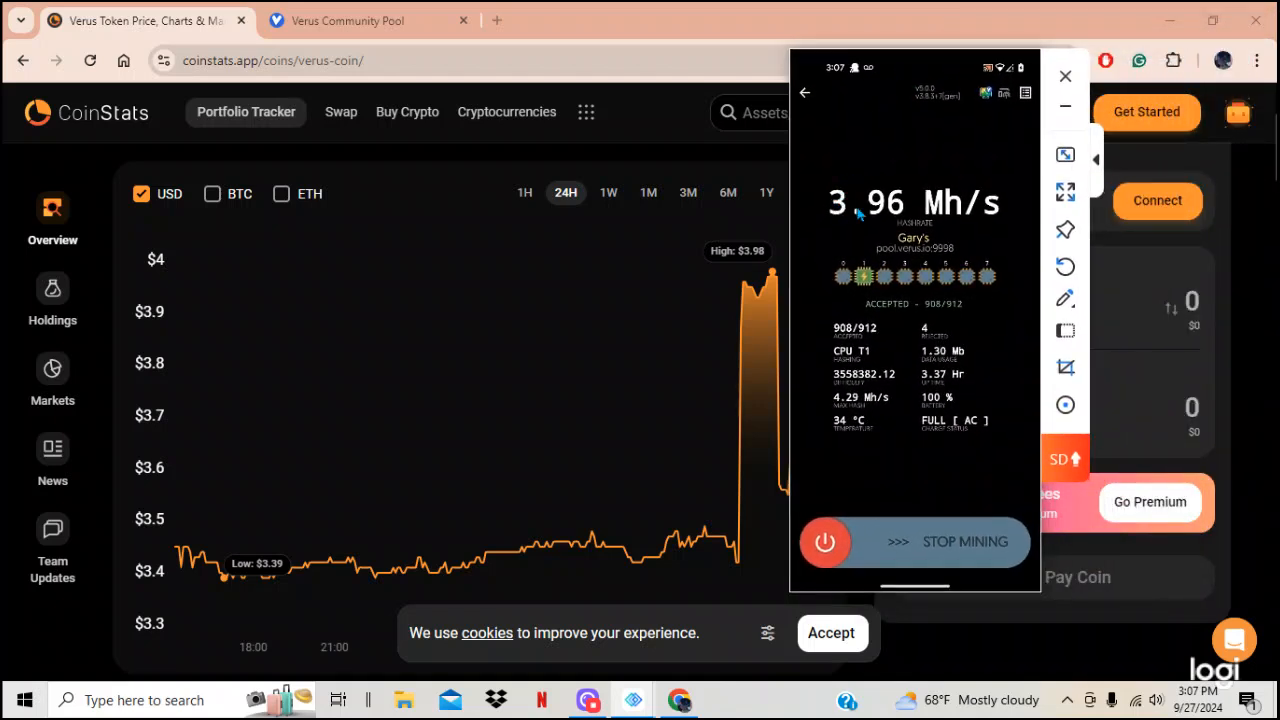
pyautogui.moveTo(1002, 244)
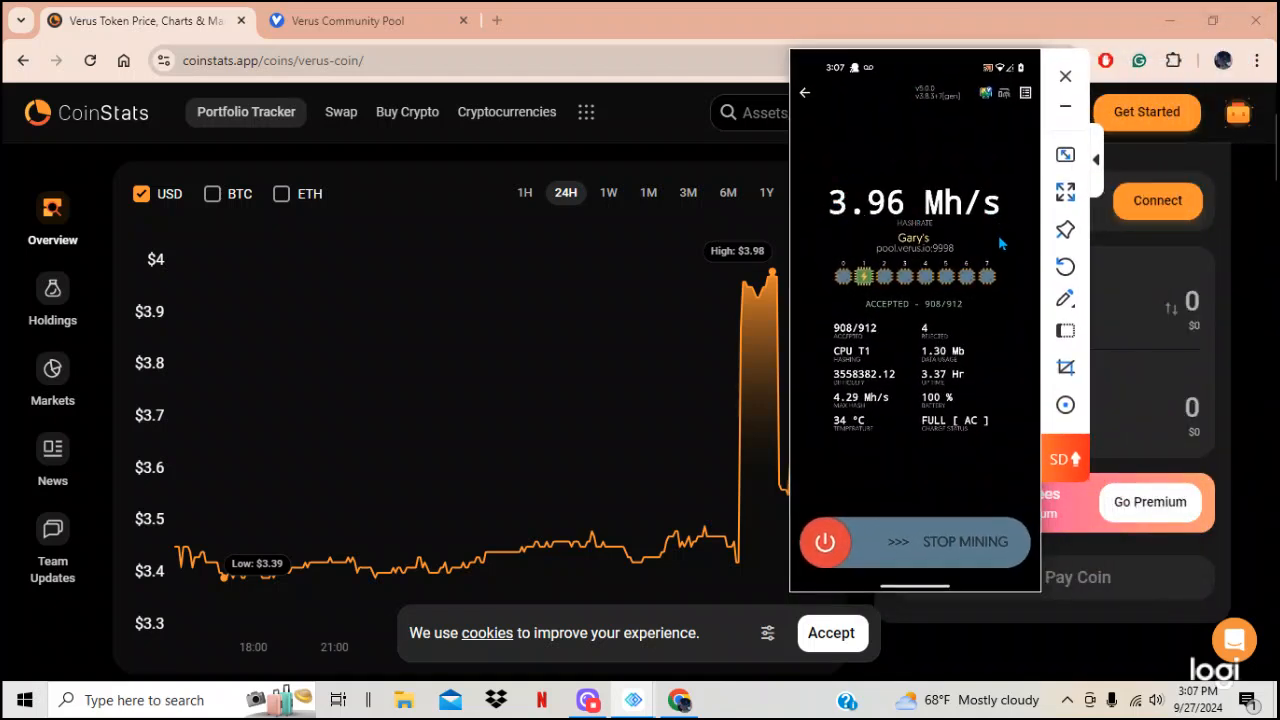
pyautogui.moveTo(996, 384)
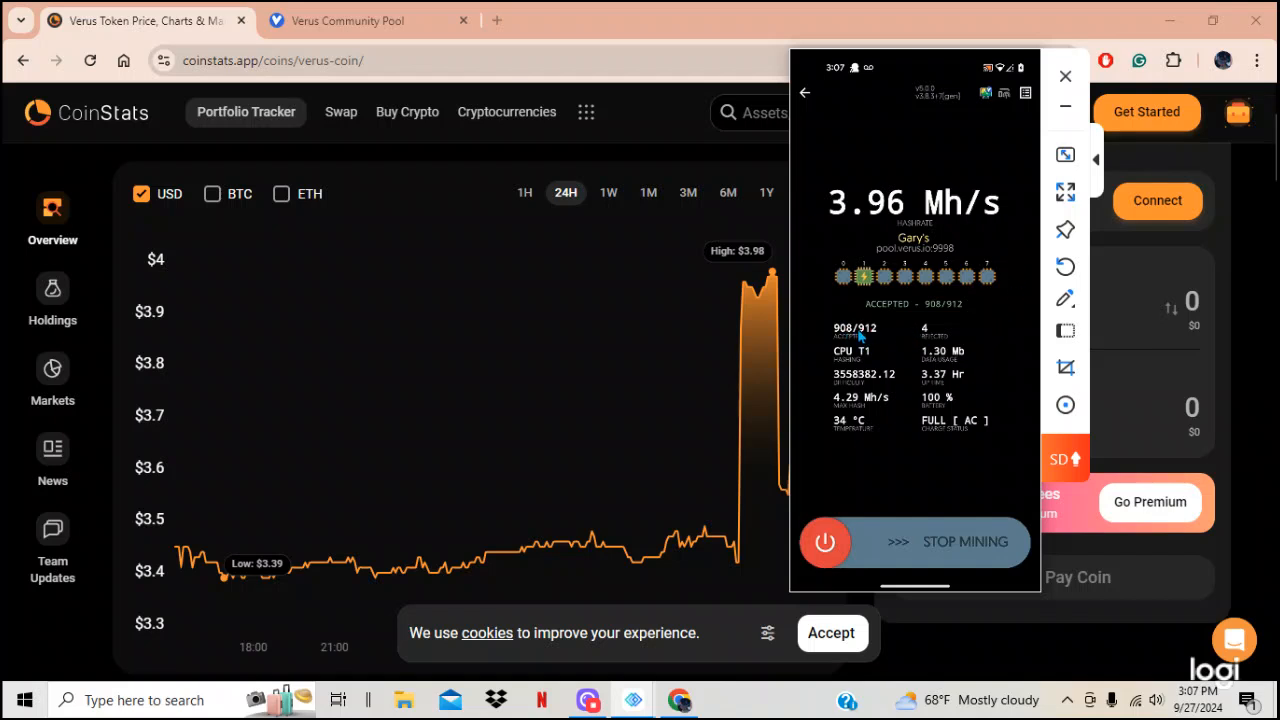
pyautogui.moveTo(996, 350)
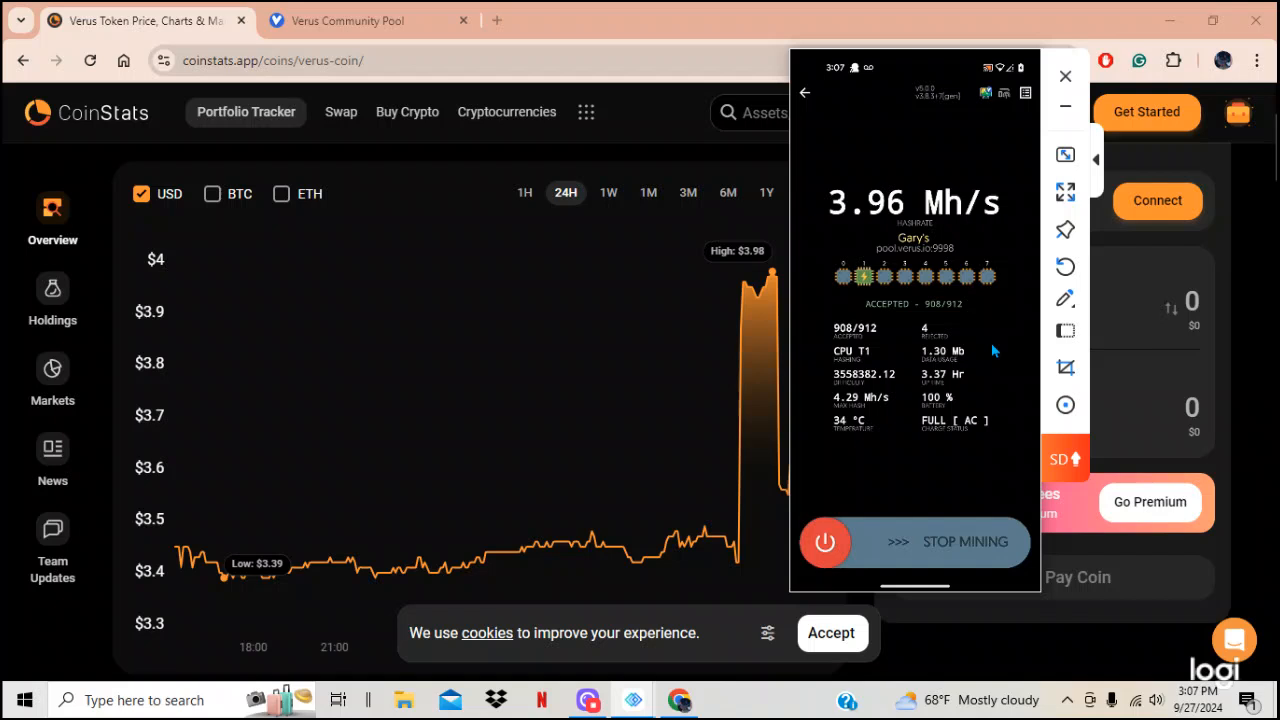
pyautogui.moveTo(998, 348)
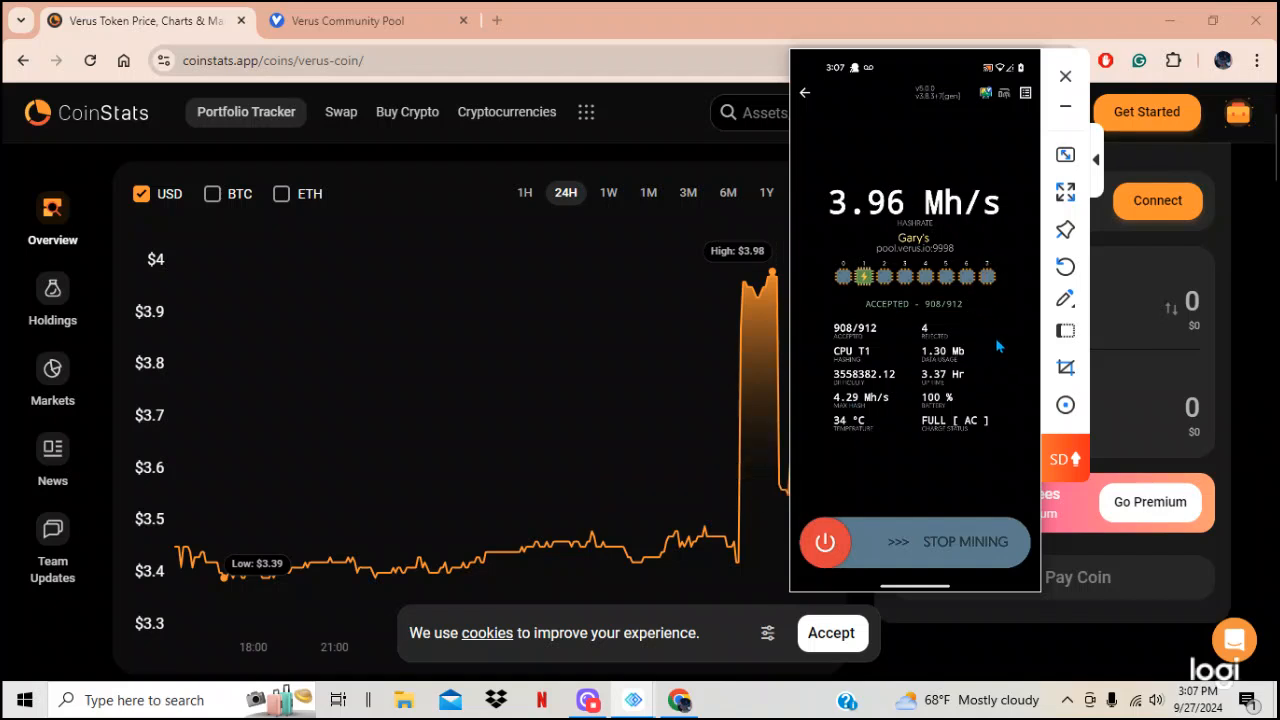
pyautogui.moveTo(1000, 328)
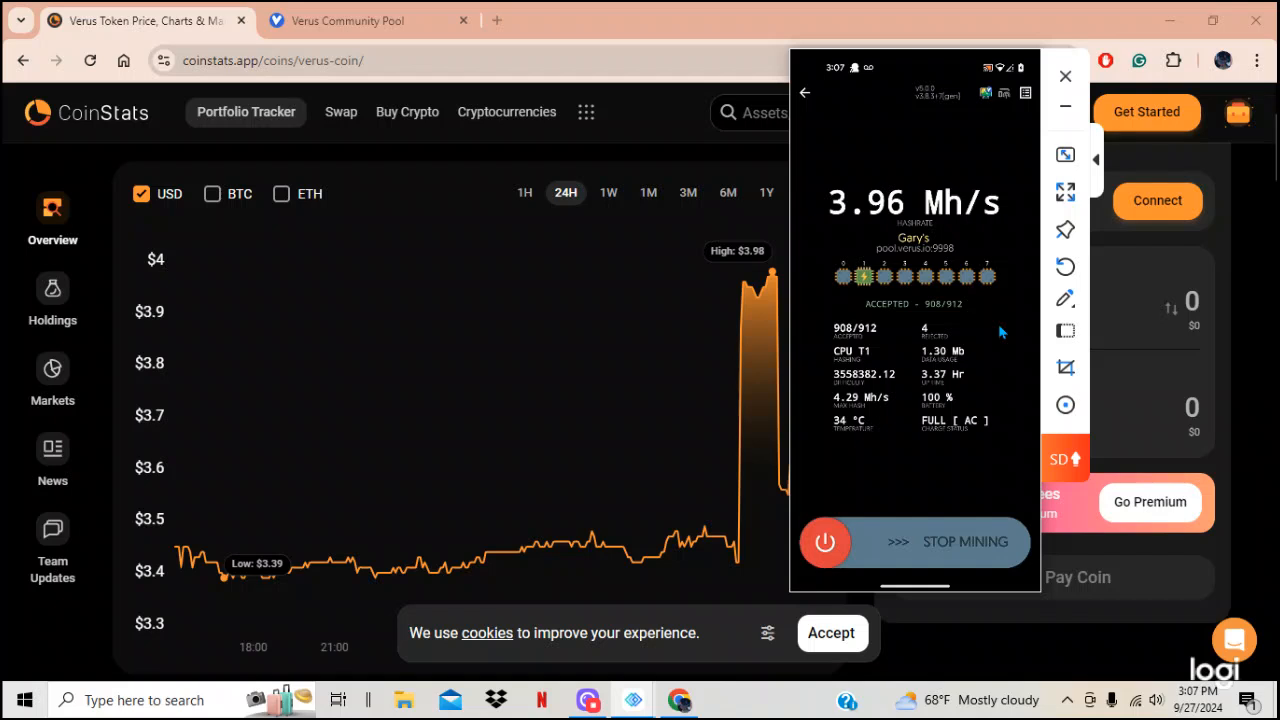
pyautogui.moveTo(904, 76)
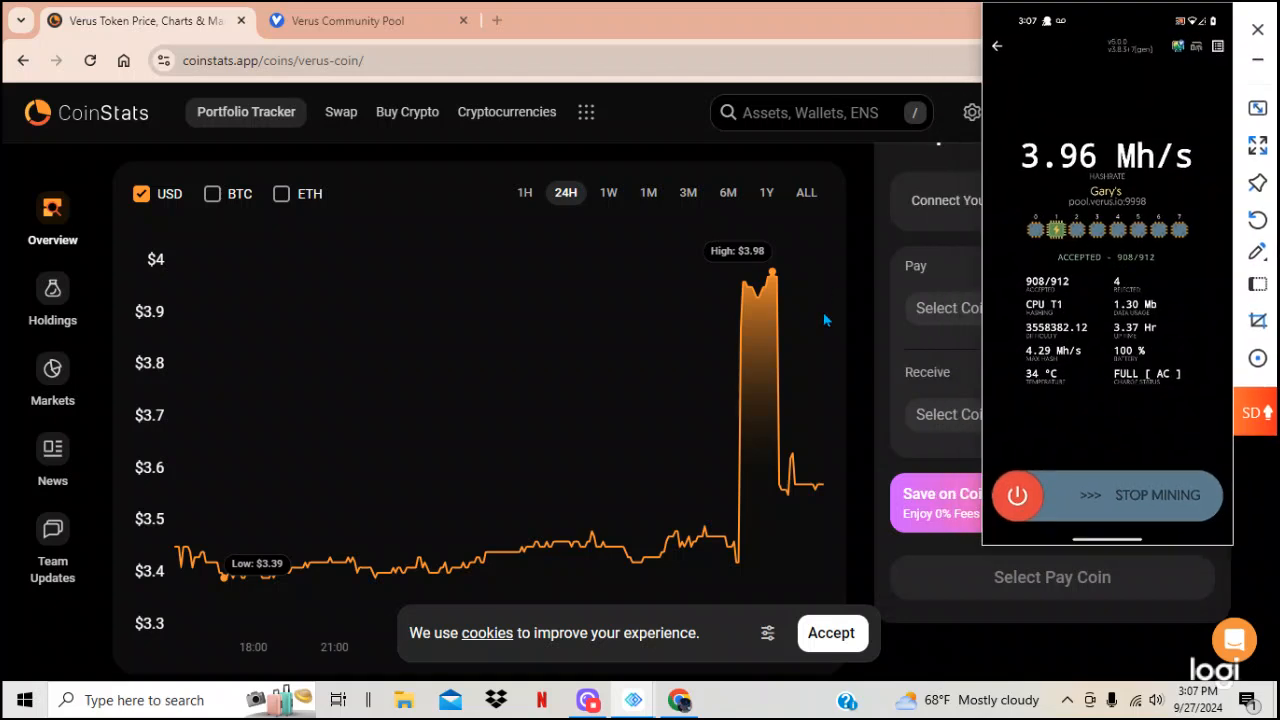
pyautogui.moveTo(868, 512)
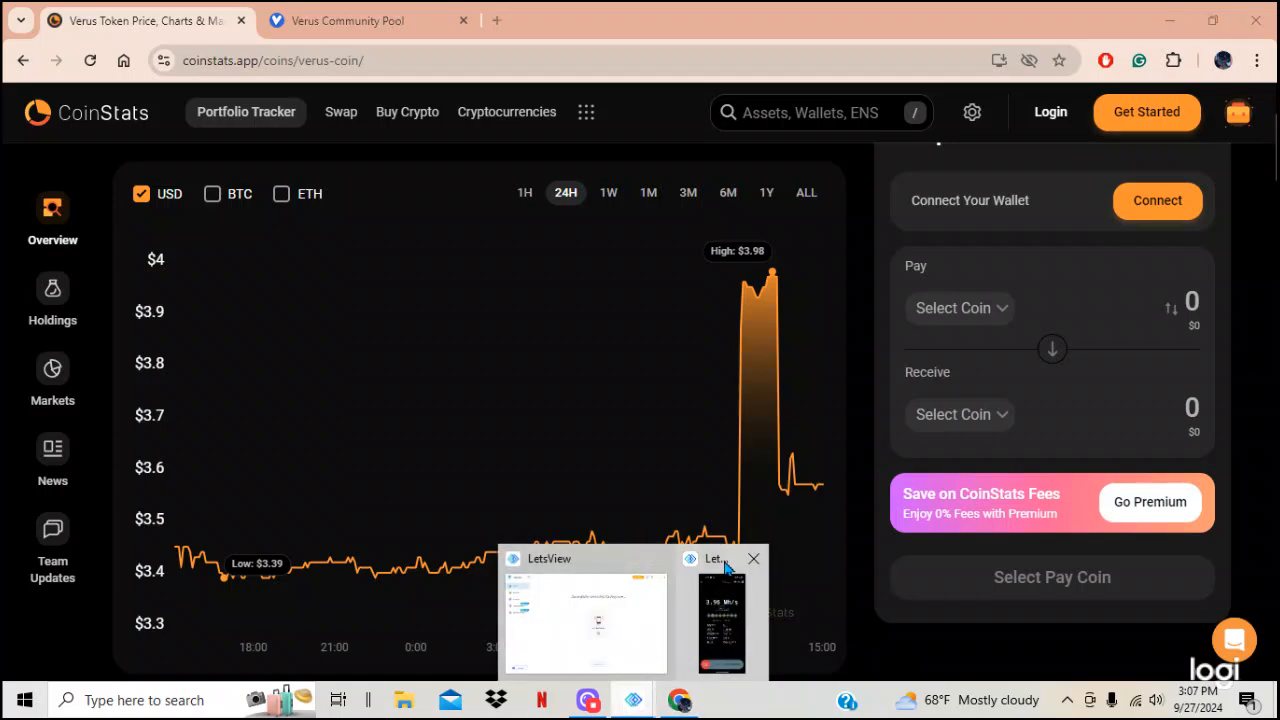
# Read prices on the CoinStats 24H Verus chart, then switch to the Verus Community Pool workers page
pyautogui.click(722, 620)
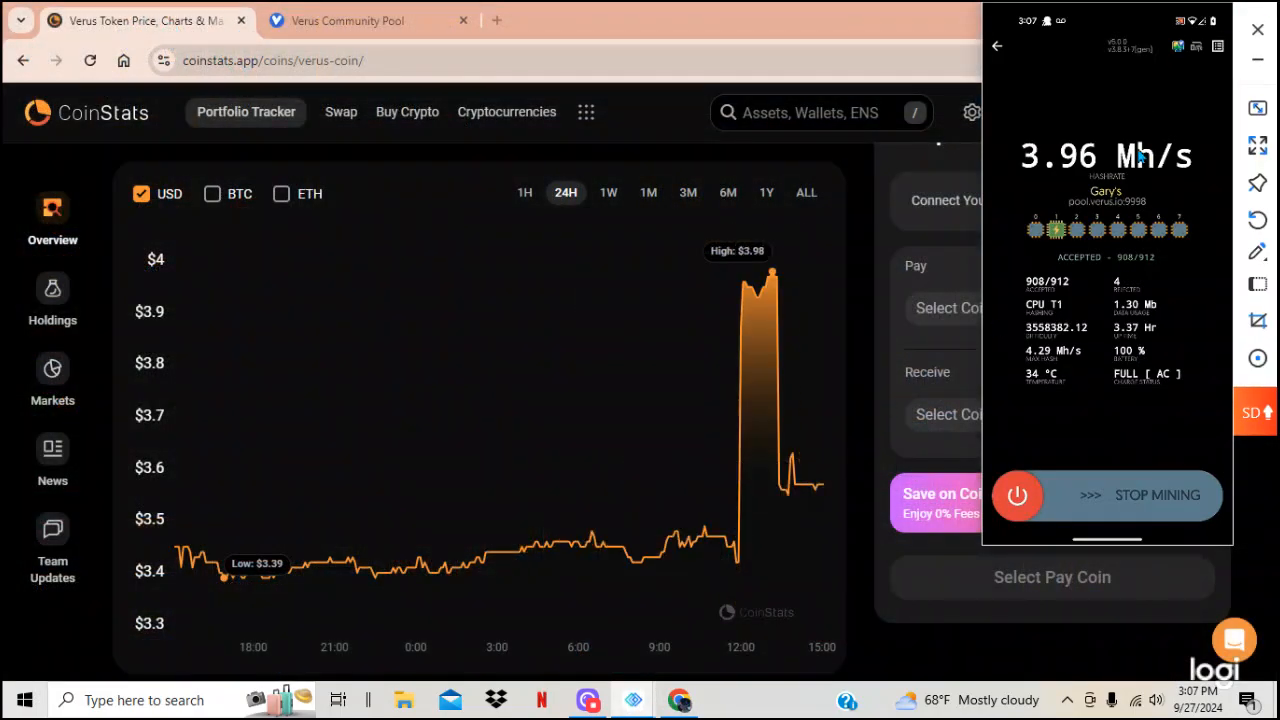
pyautogui.moveTo(1044, 160)
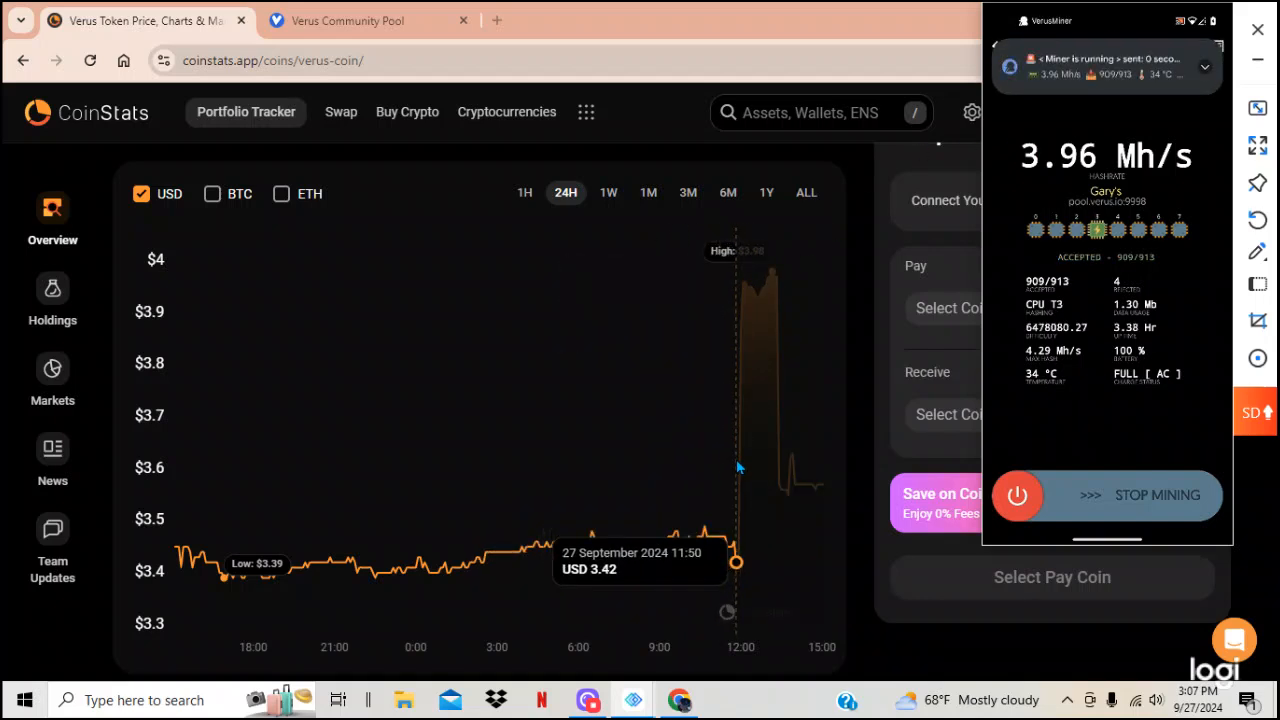
pyautogui.moveTo(738, 290)
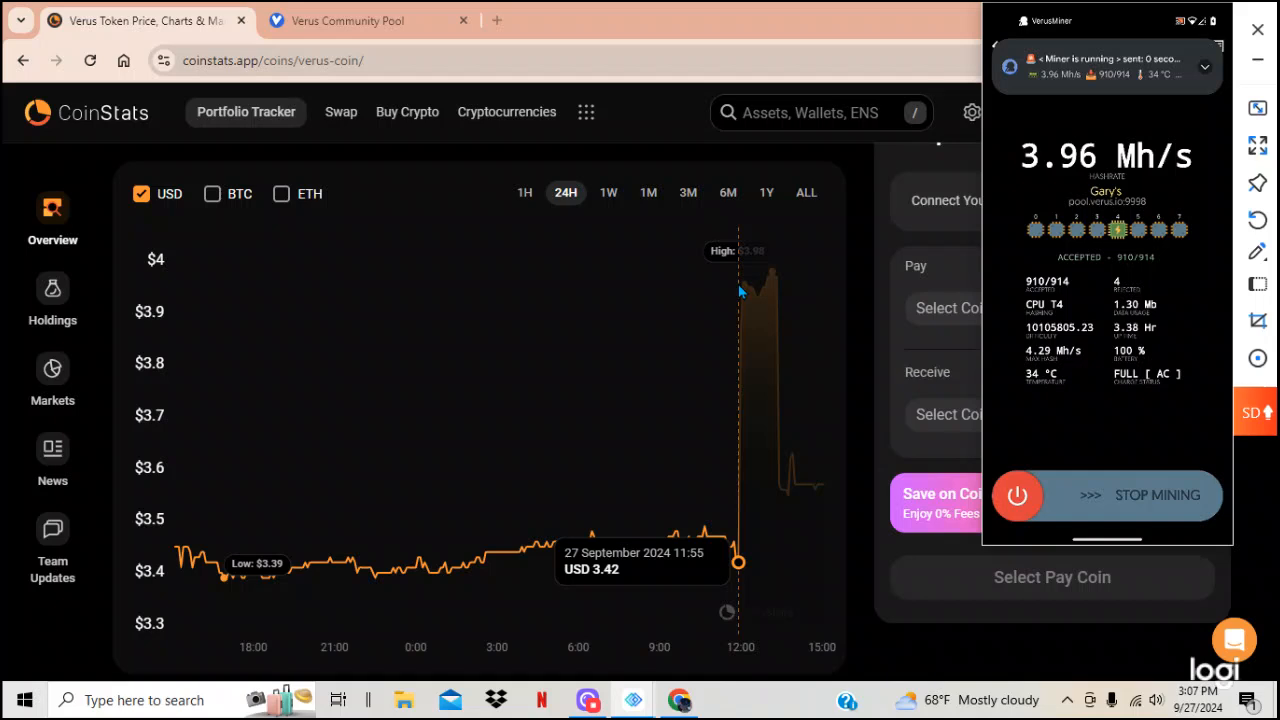
pyautogui.moveTo(776, 276)
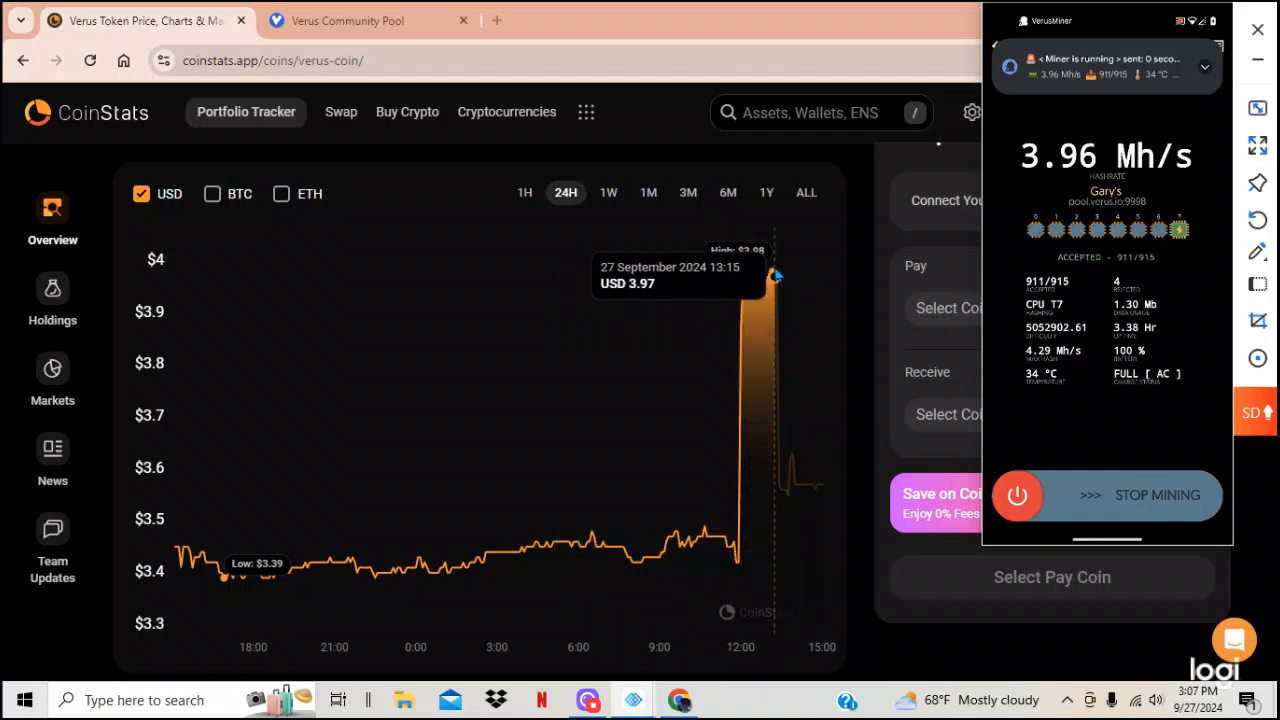
pyautogui.moveTo(778, 330)
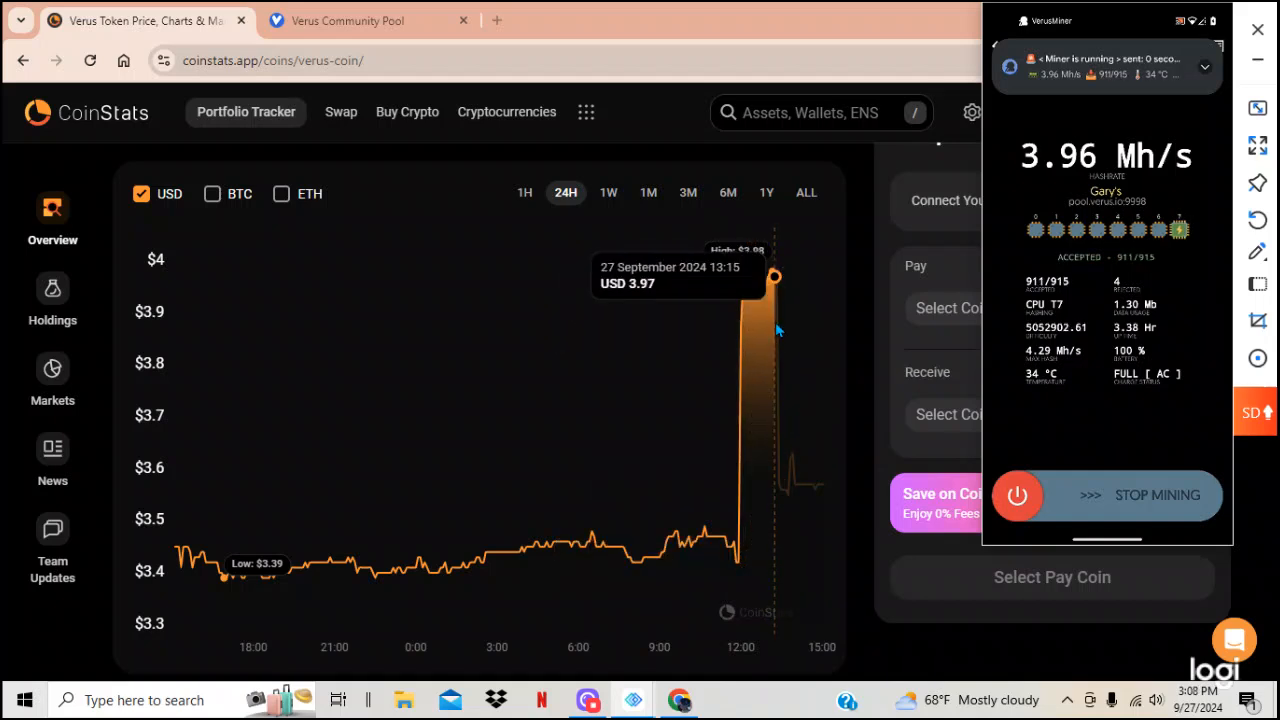
pyautogui.moveTo(776, 298)
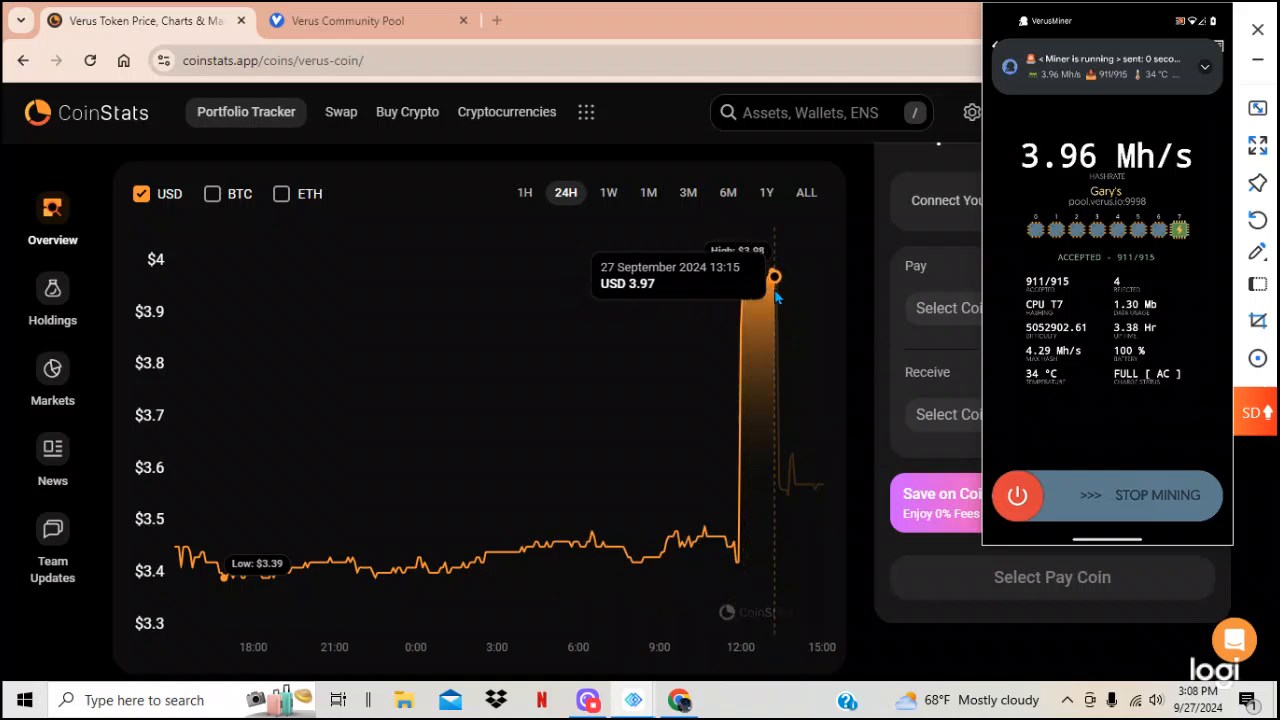
pyautogui.click(1204, 68)
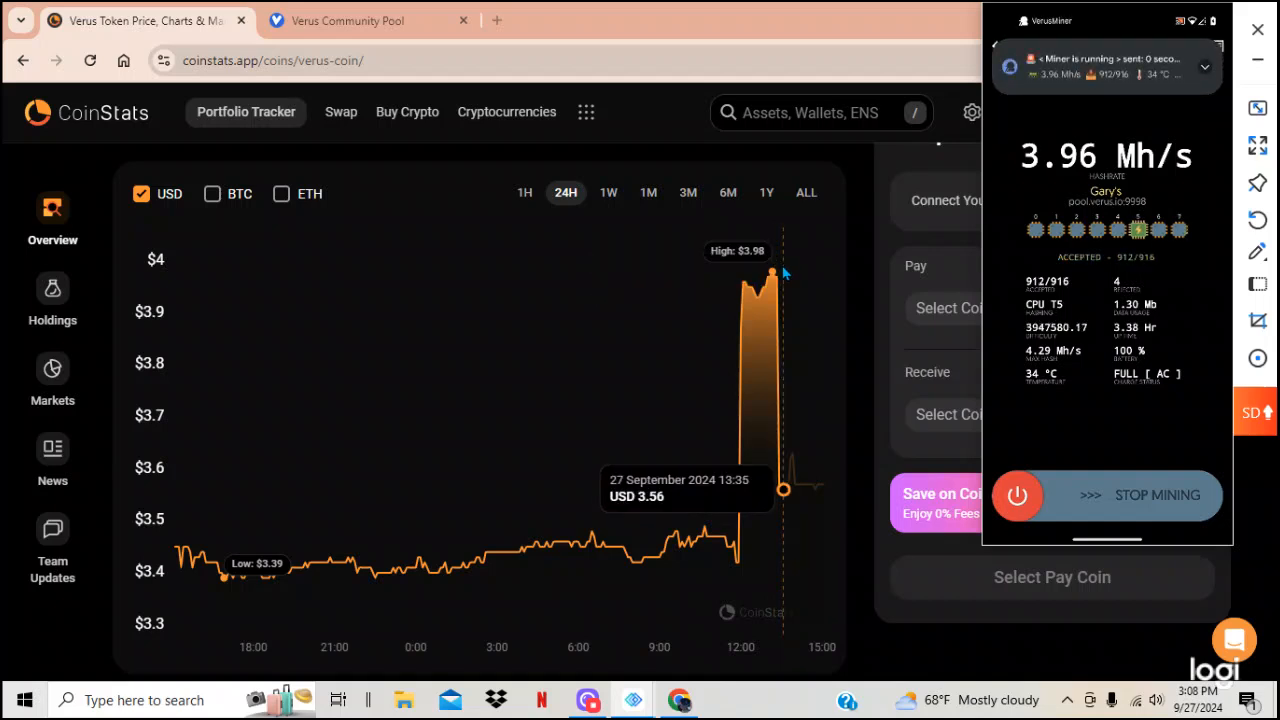
pyautogui.moveTo(688, 390)
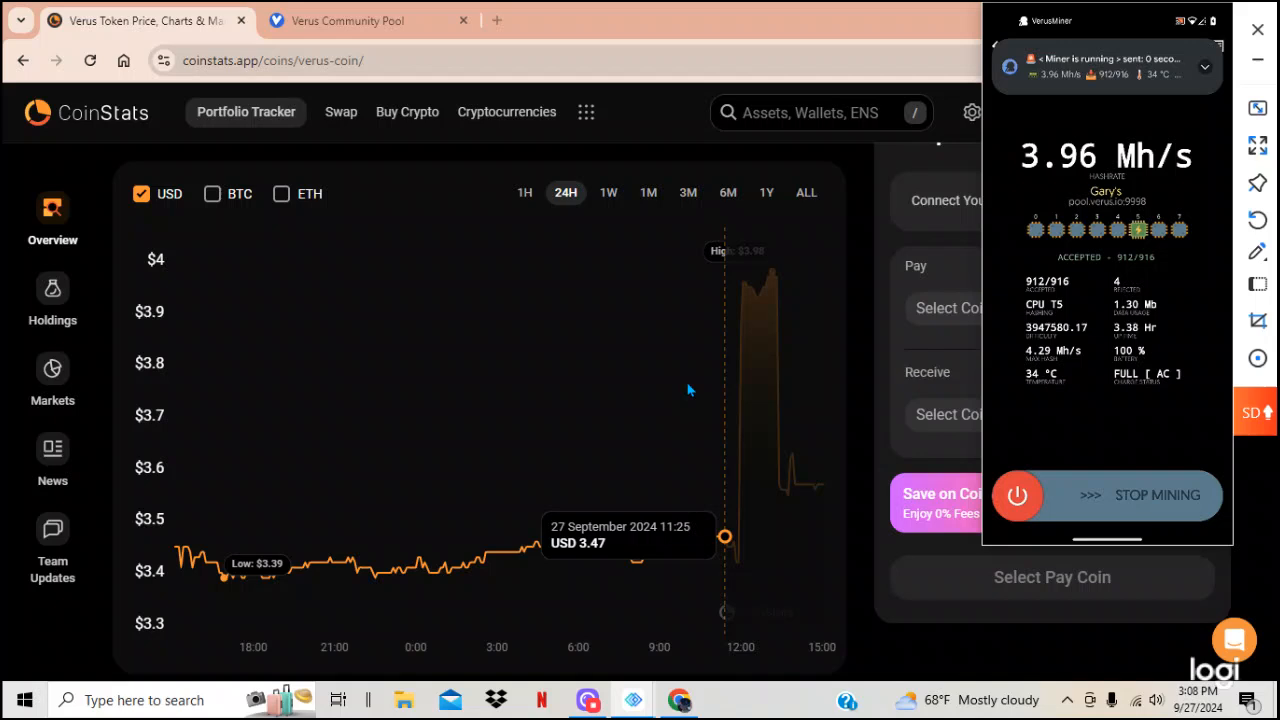
pyautogui.moveTo(656, 548)
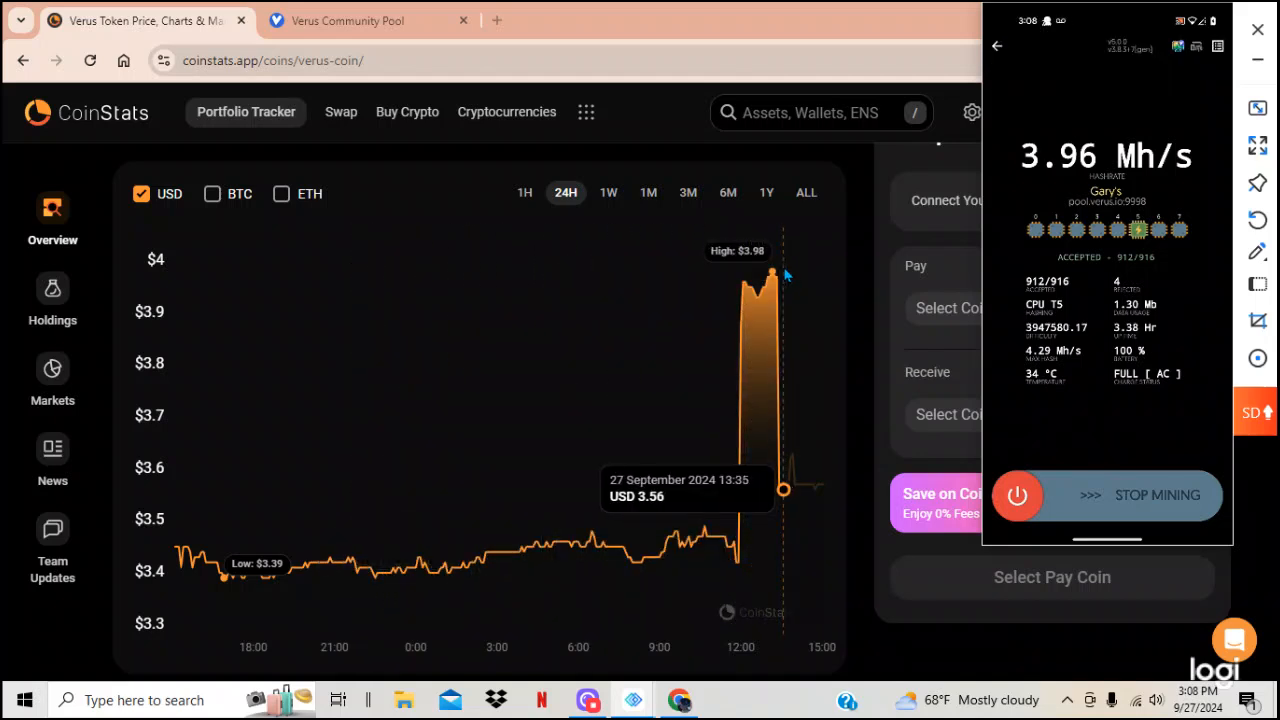
pyautogui.moveTo(772, 276)
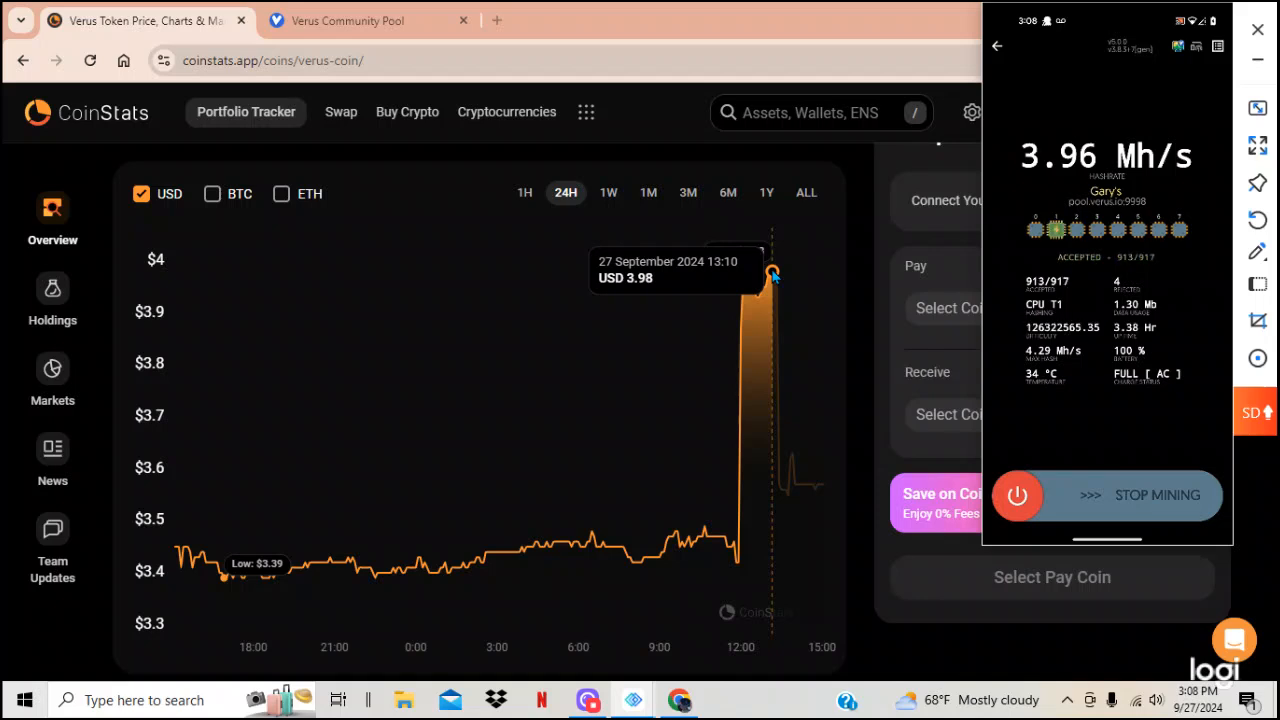
pyautogui.moveTo(756, 336)
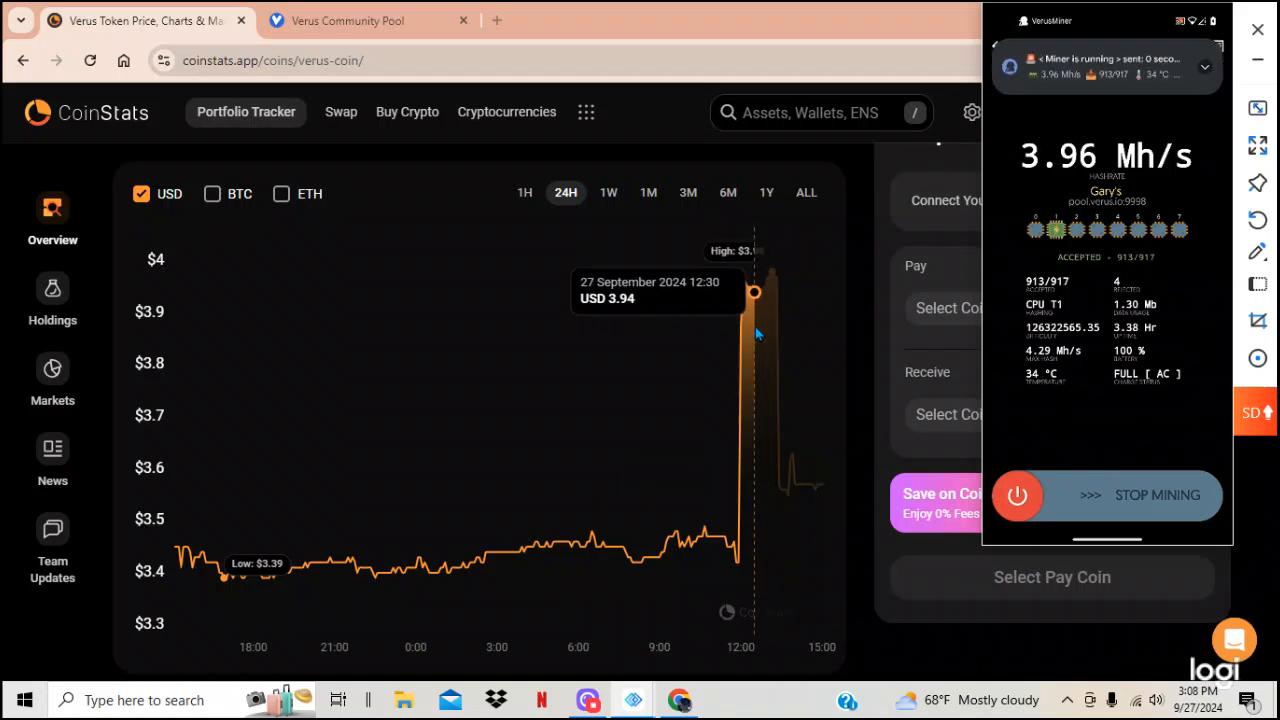
pyautogui.moveTo(508, 298)
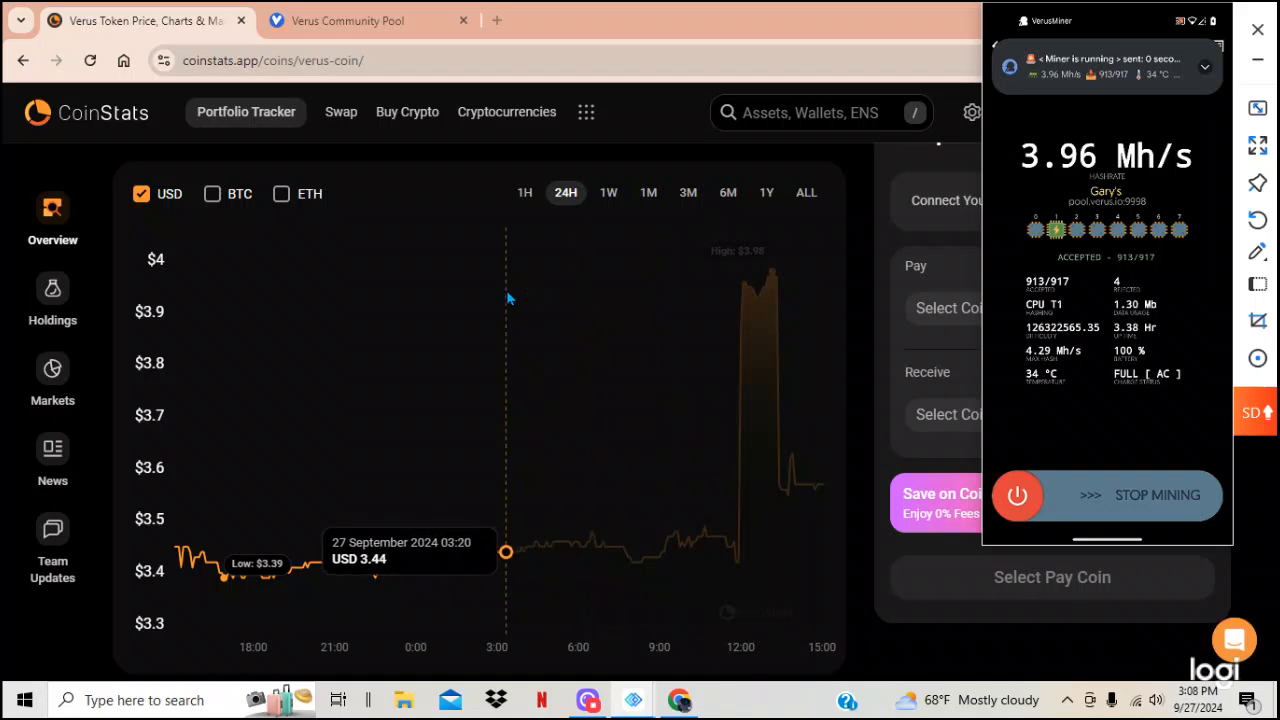
pyautogui.click(1204, 68)
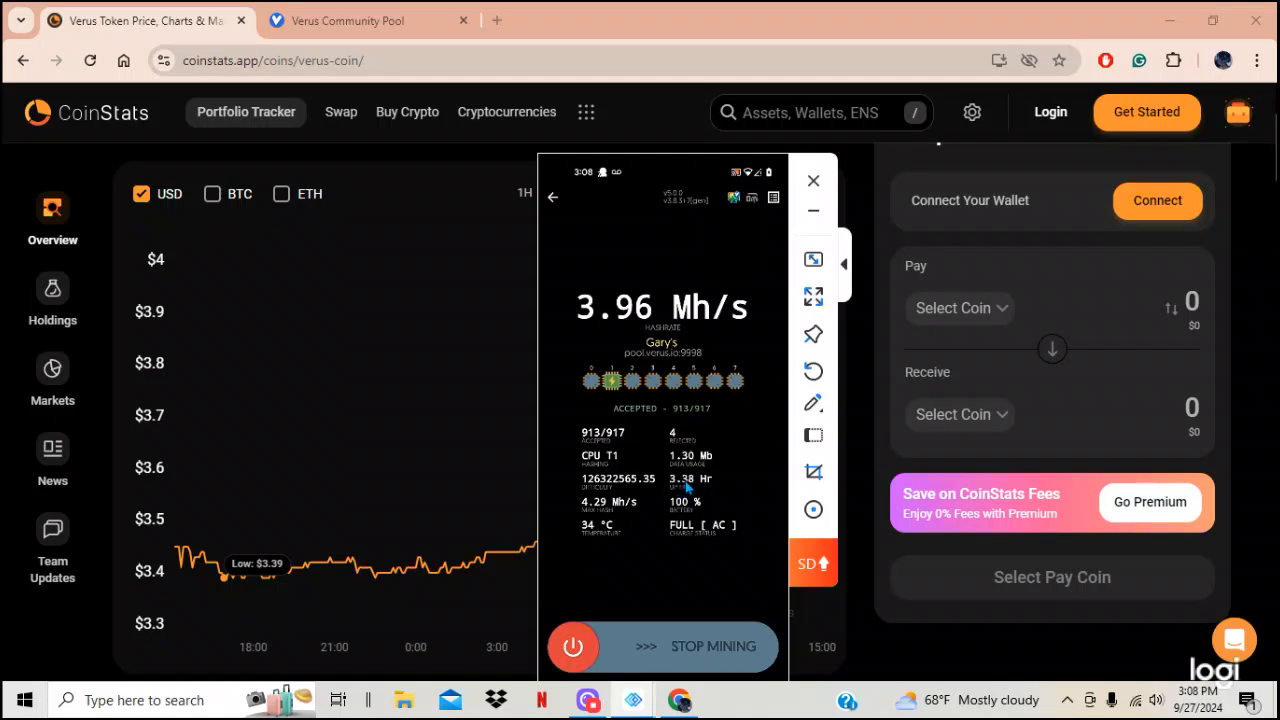
pyautogui.moveTo(732, 472)
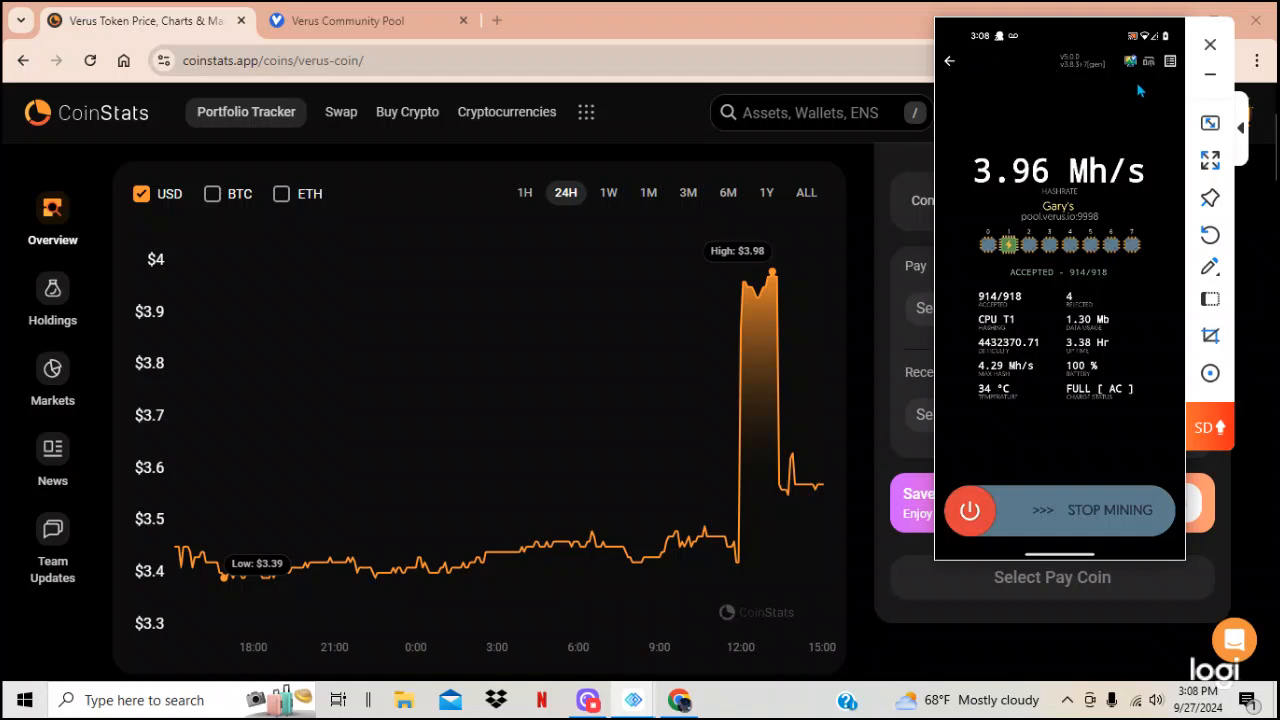
pyautogui.moveTo(1170, 88)
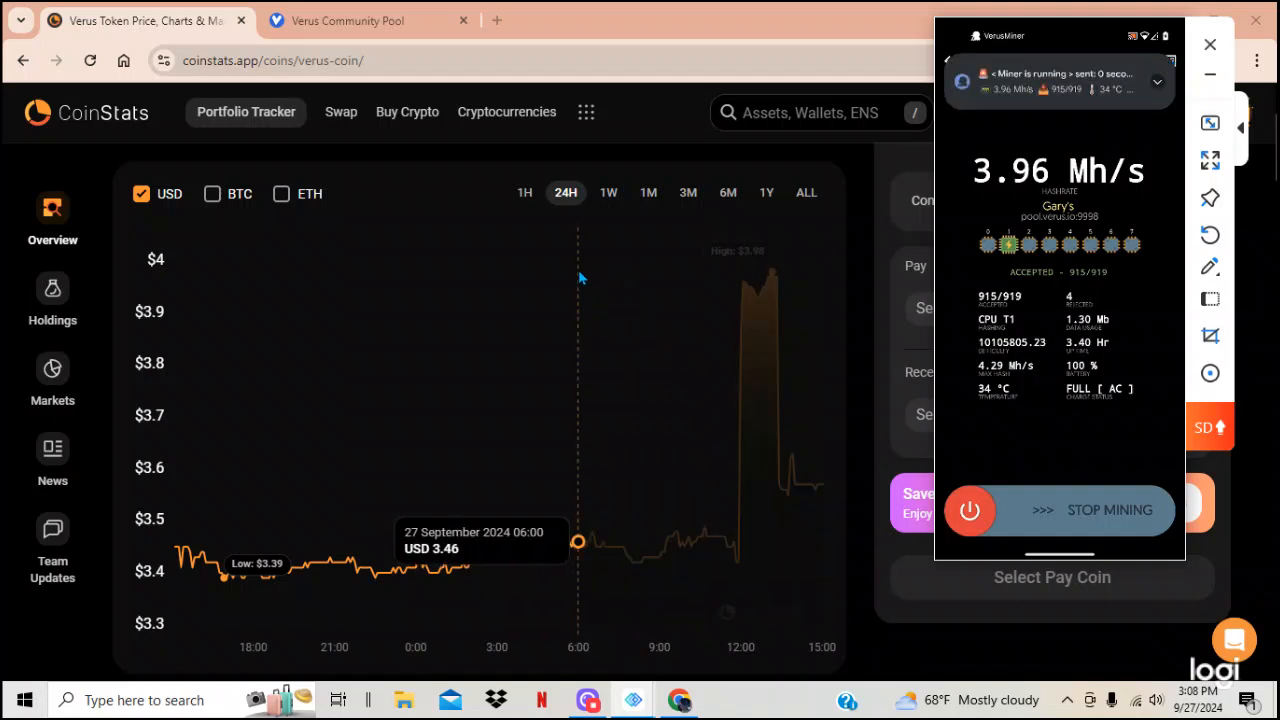
pyautogui.click(348, 20)
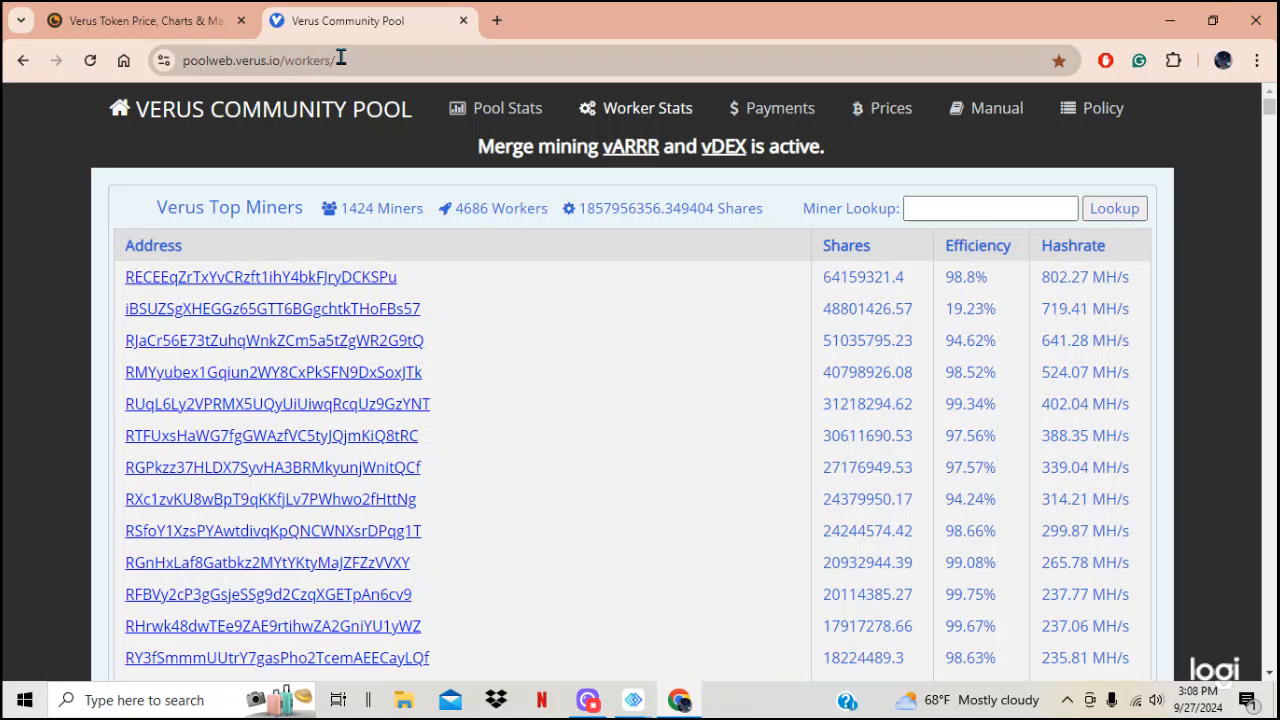
pyautogui.moveTo(330, 314)
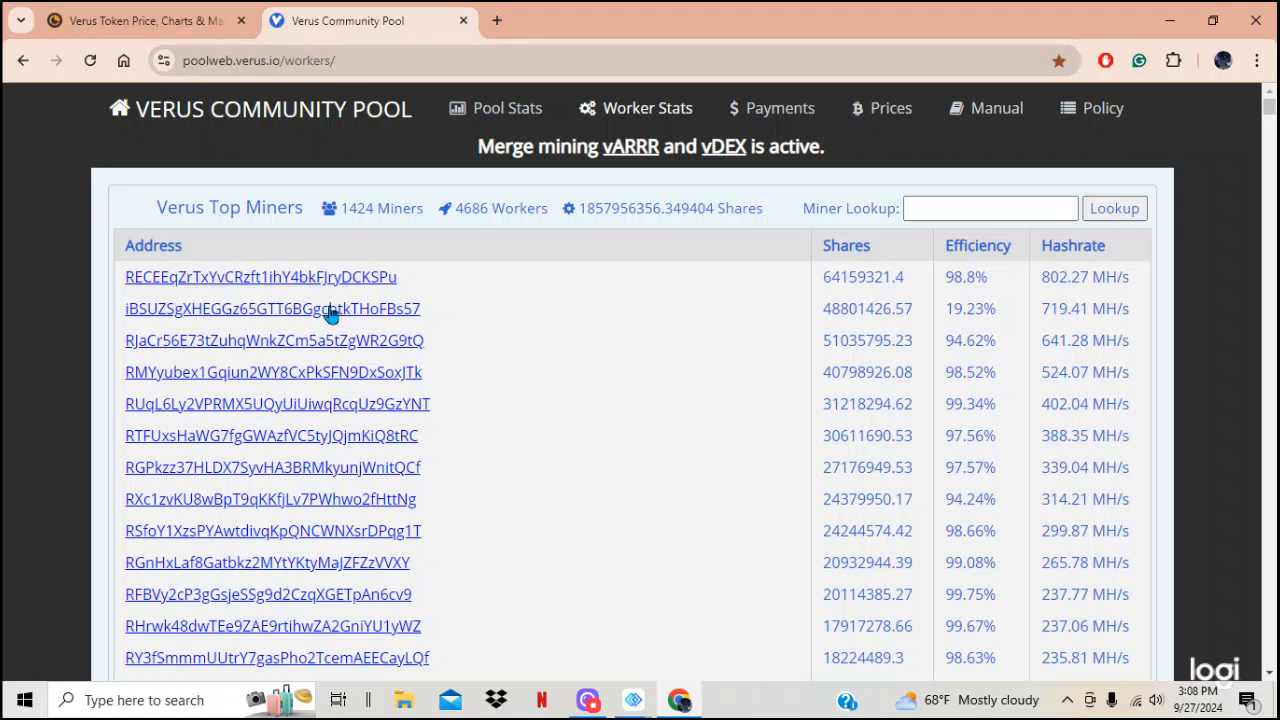
pyautogui.moveTo(230, 436)
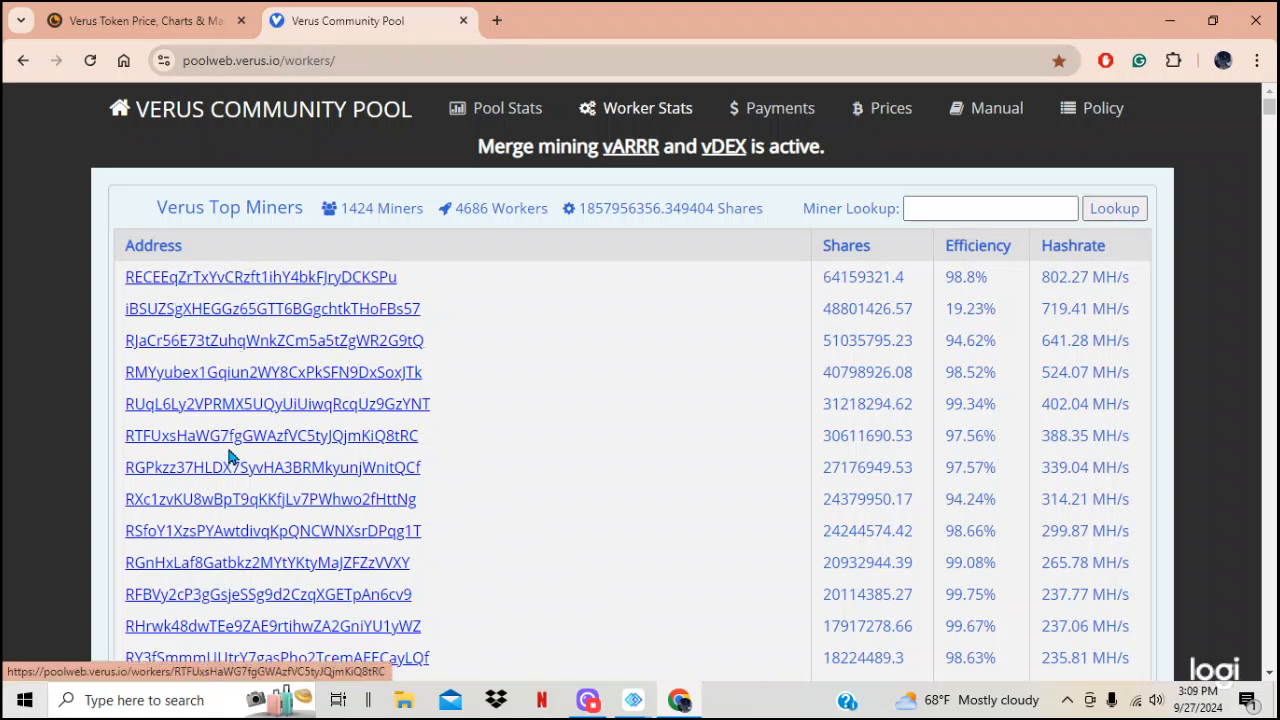
pyautogui.moveTo(356, 442)
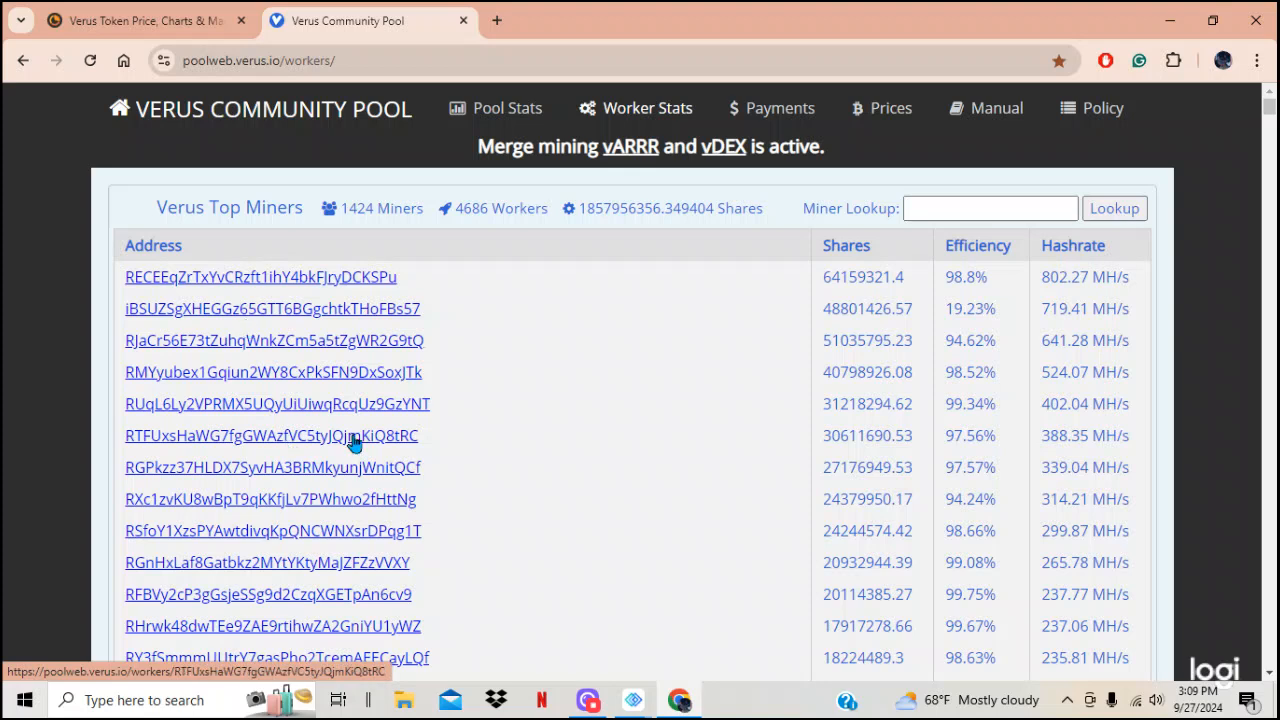
pyautogui.moveTo(876, 276)
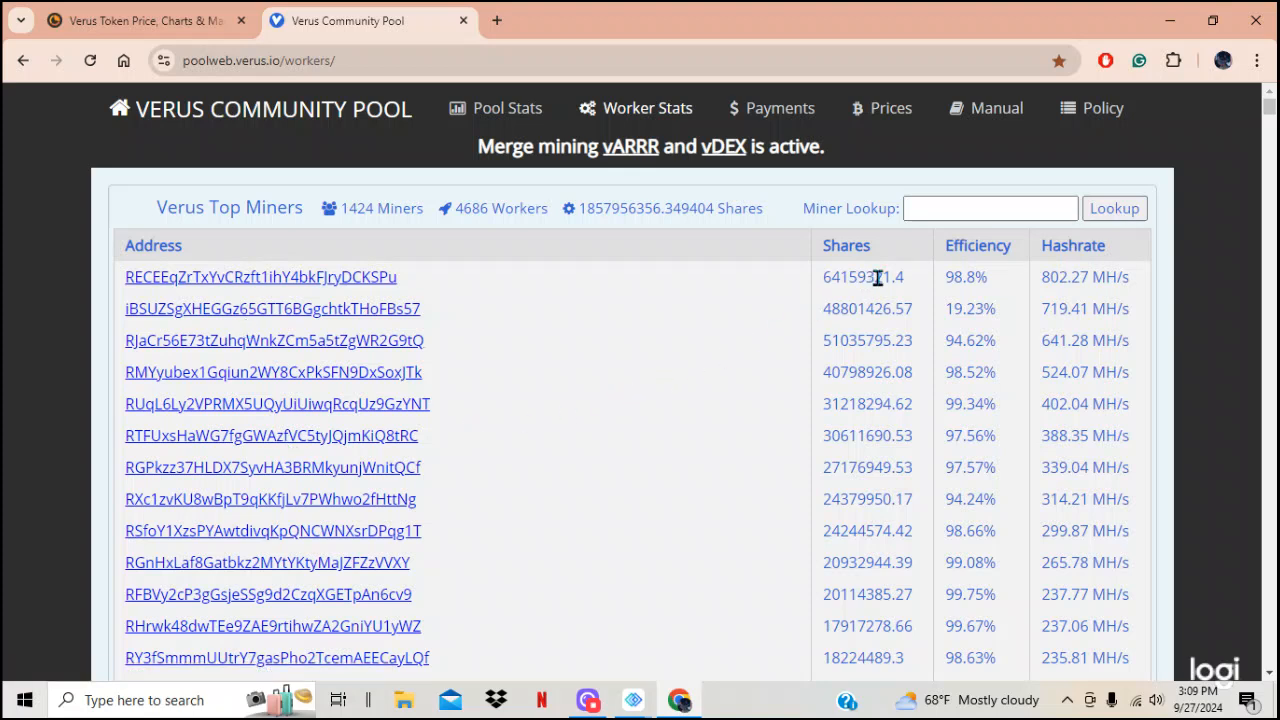
pyautogui.moveTo(1156, 284)
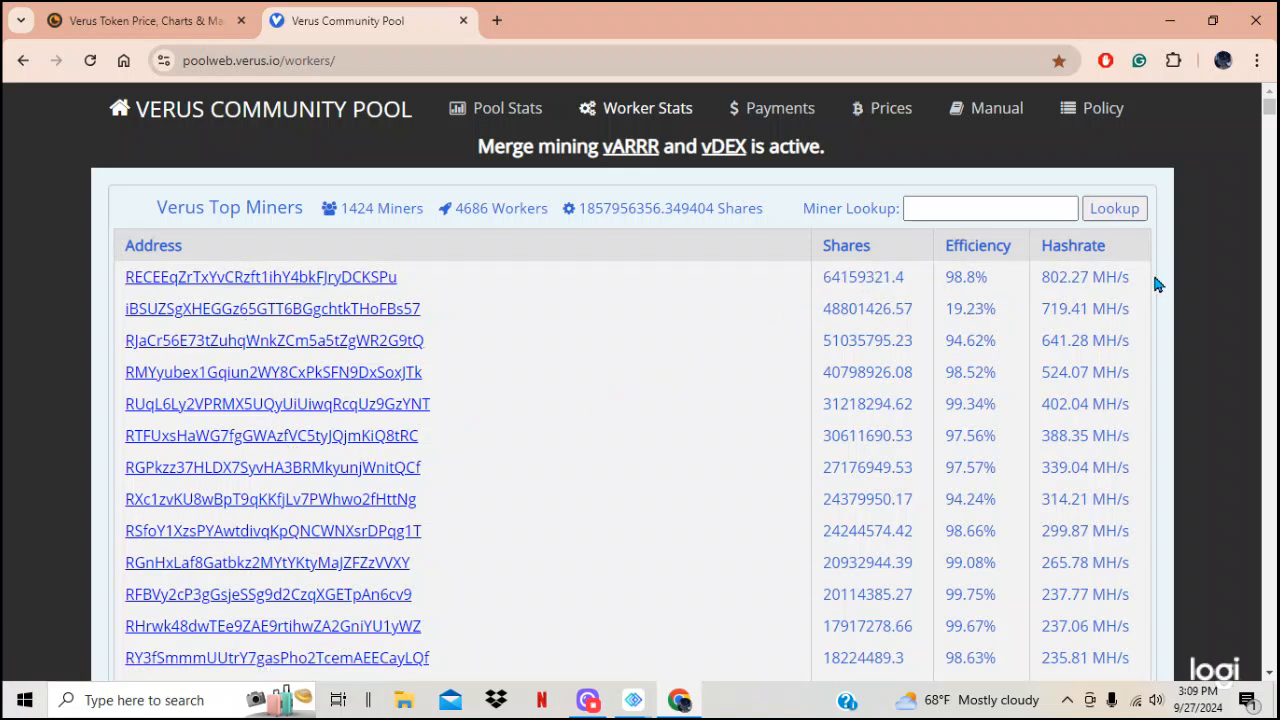
pyautogui.moveTo(982, 250)
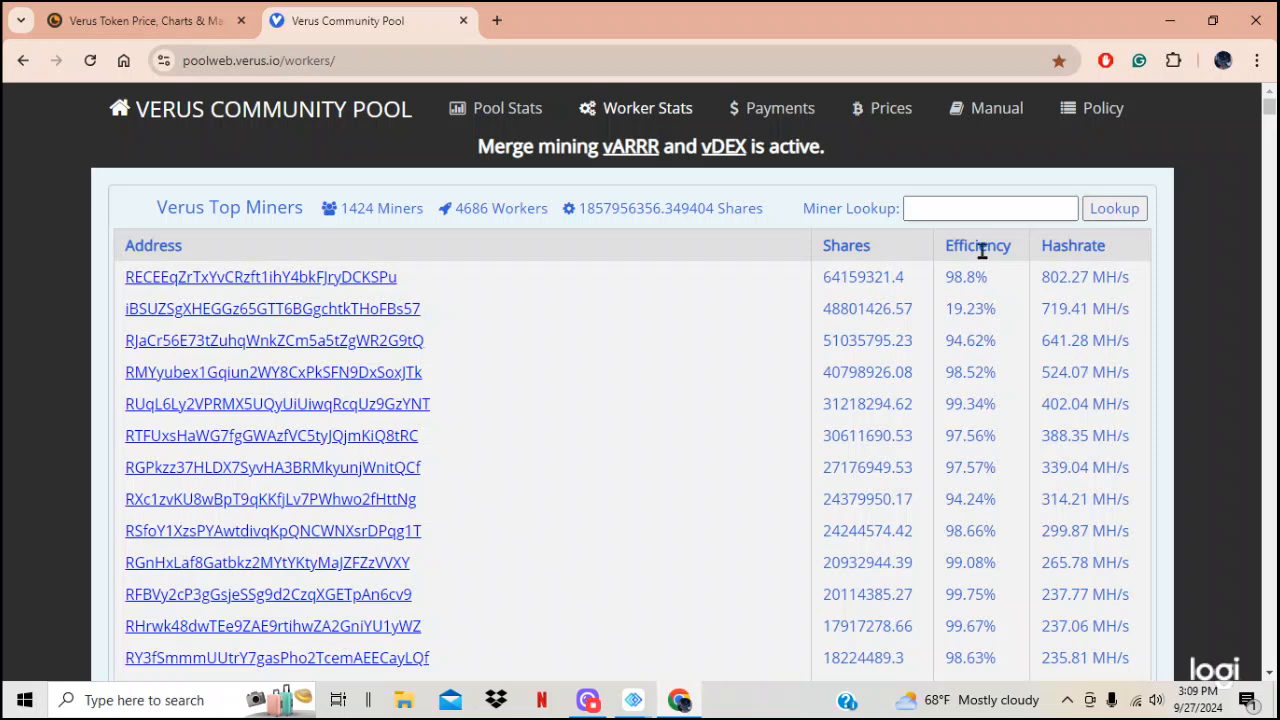
# Enter the miner's wallet address in Miner Lookup and submit it
pyautogui.click(990, 208)
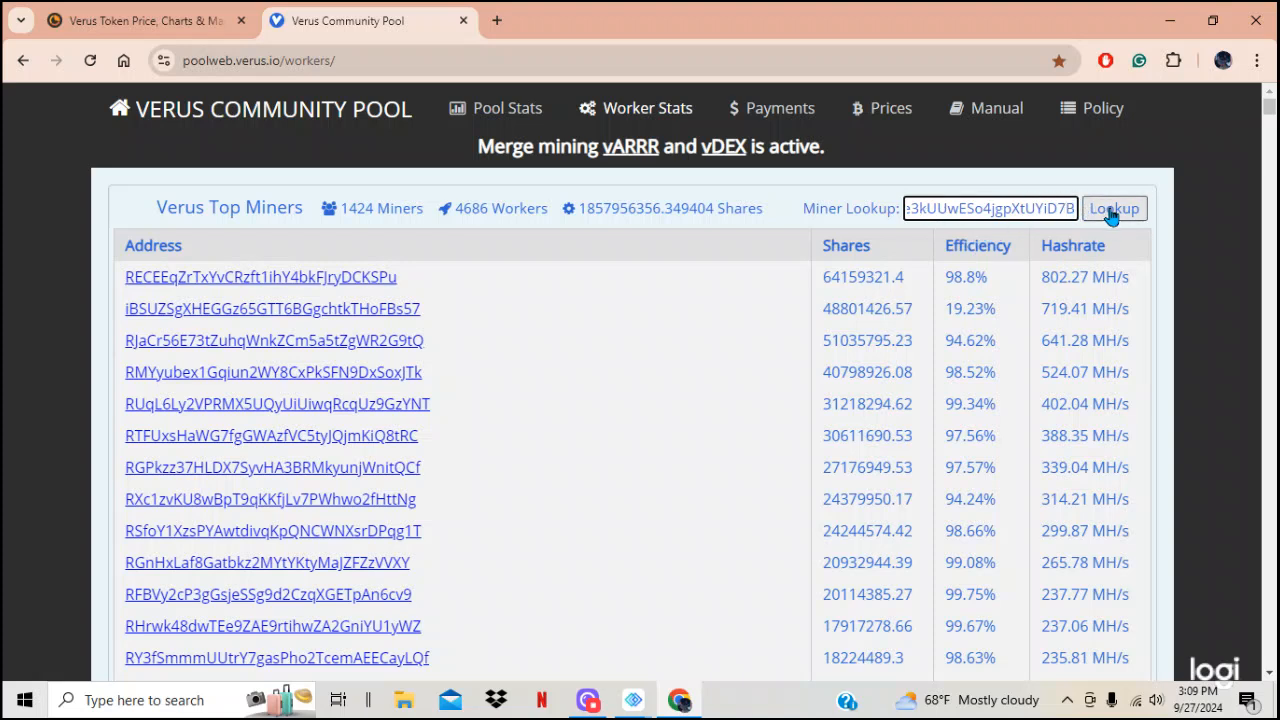
pyautogui.click(1112, 208)
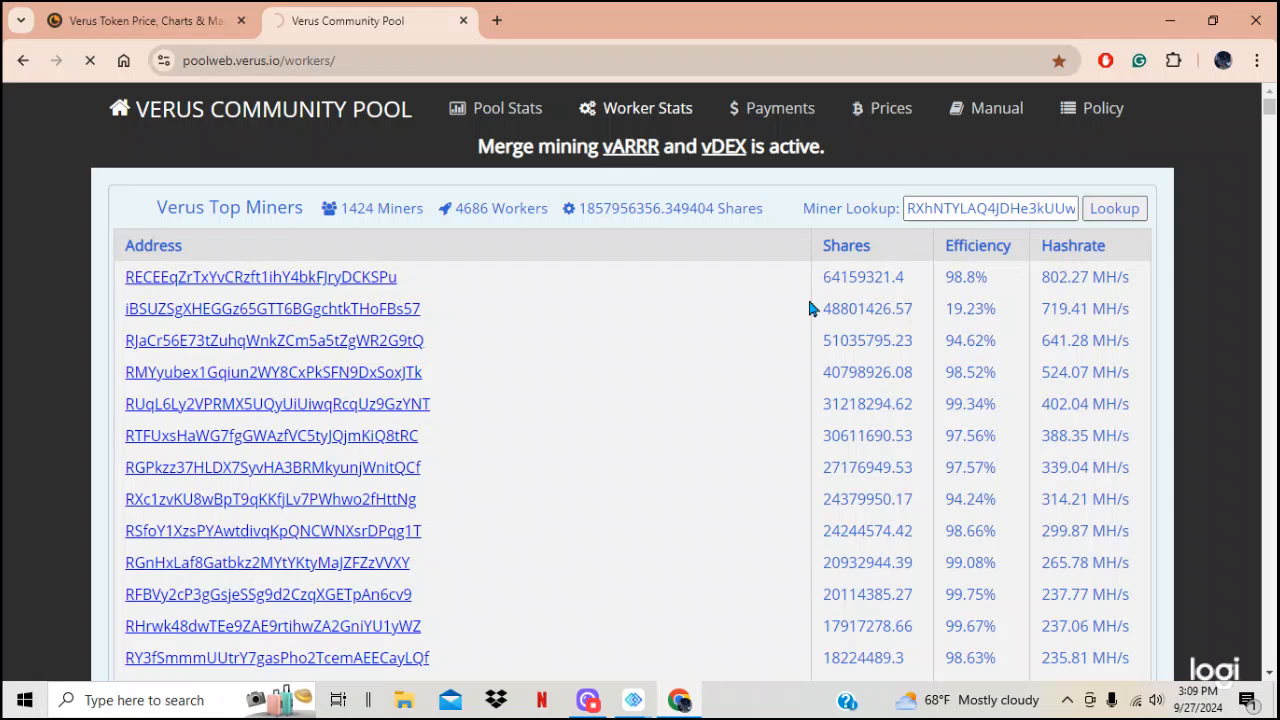
pyautogui.moveTo(860, 156)
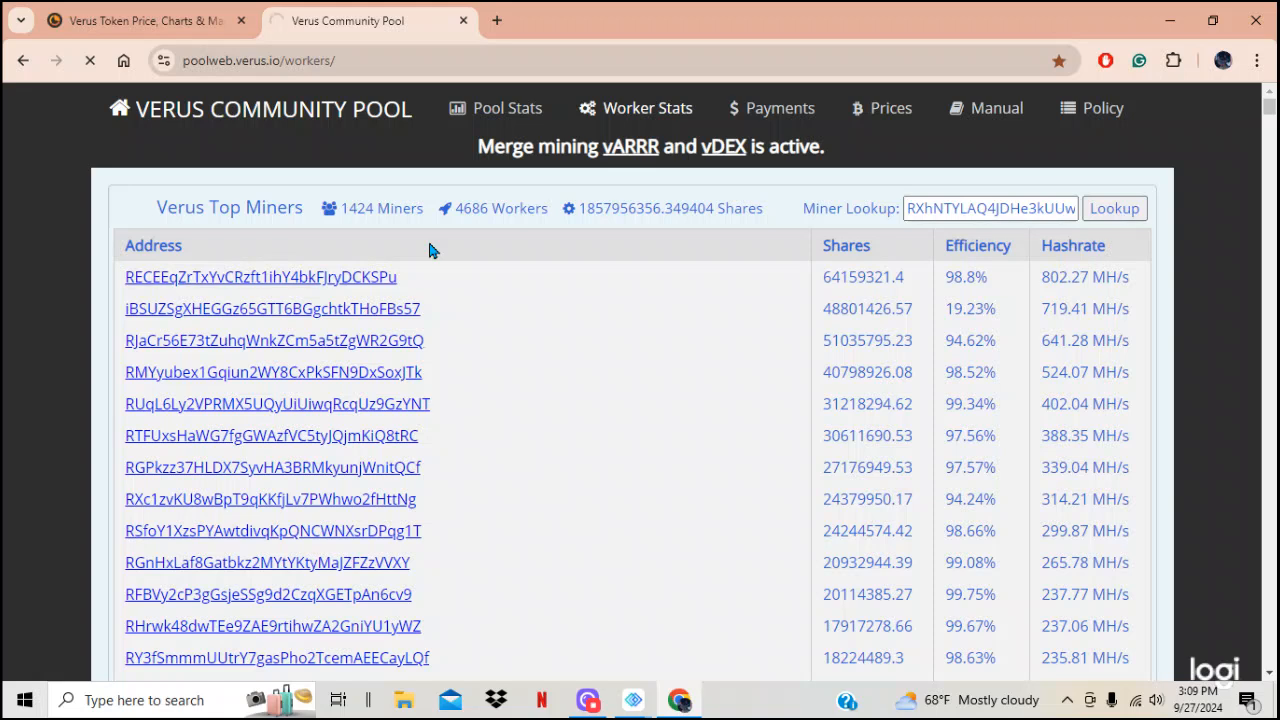
# Rerun the lookup so the miner's own worker page loads with its vARRR and vDEX balances
pyautogui.click(1112, 208)
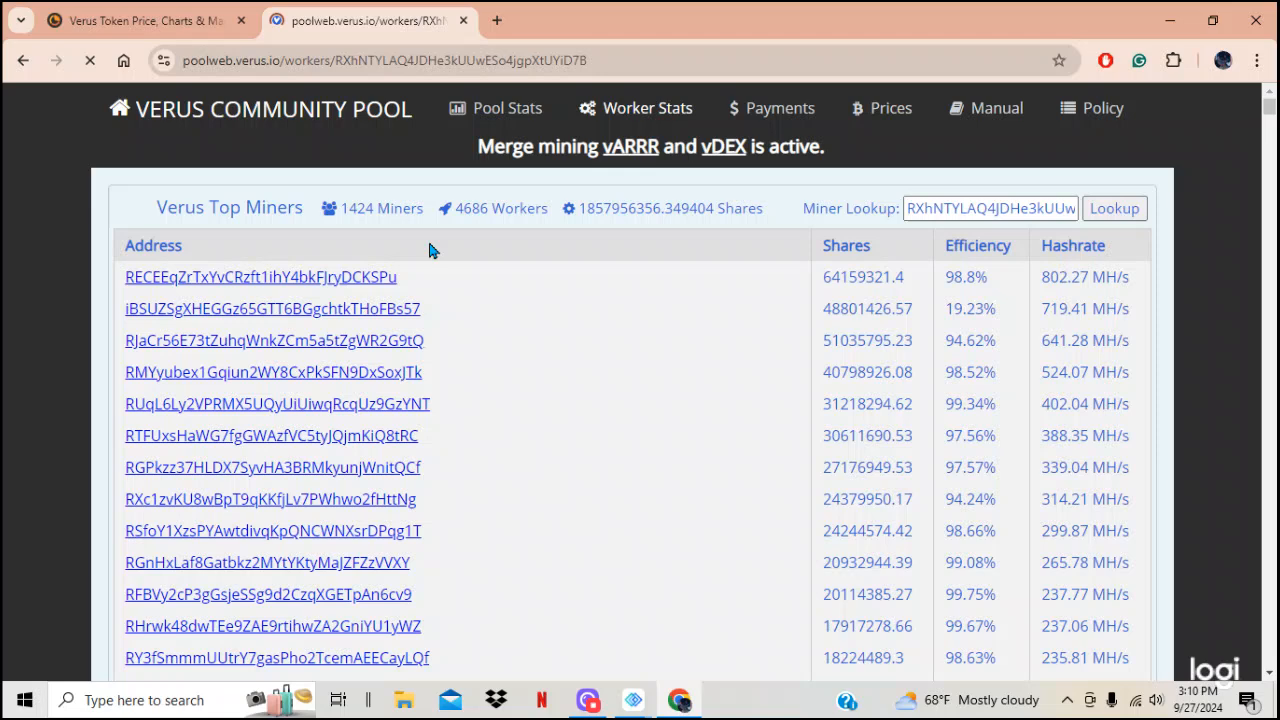
pyautogui.click(1112, 208)
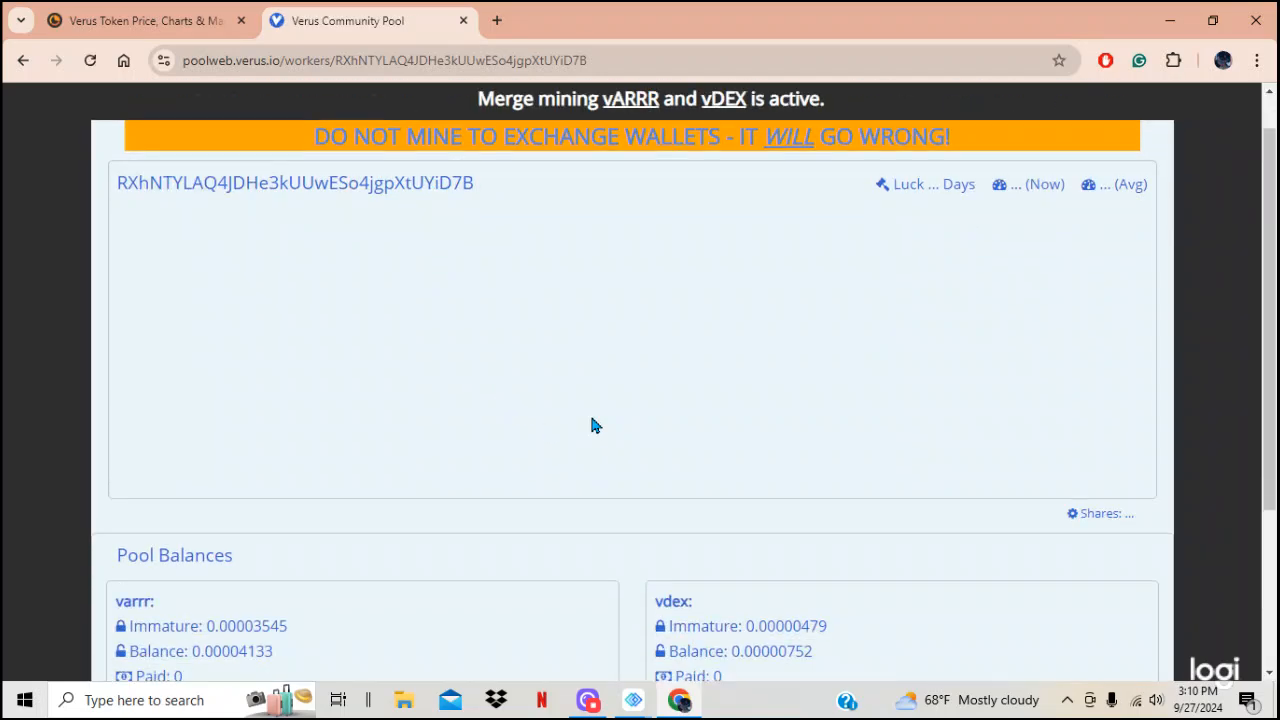
# Scroll the worker page to review the hashrate chart, pool balances and the Garys worker card
pyautogui.scroll(-3)
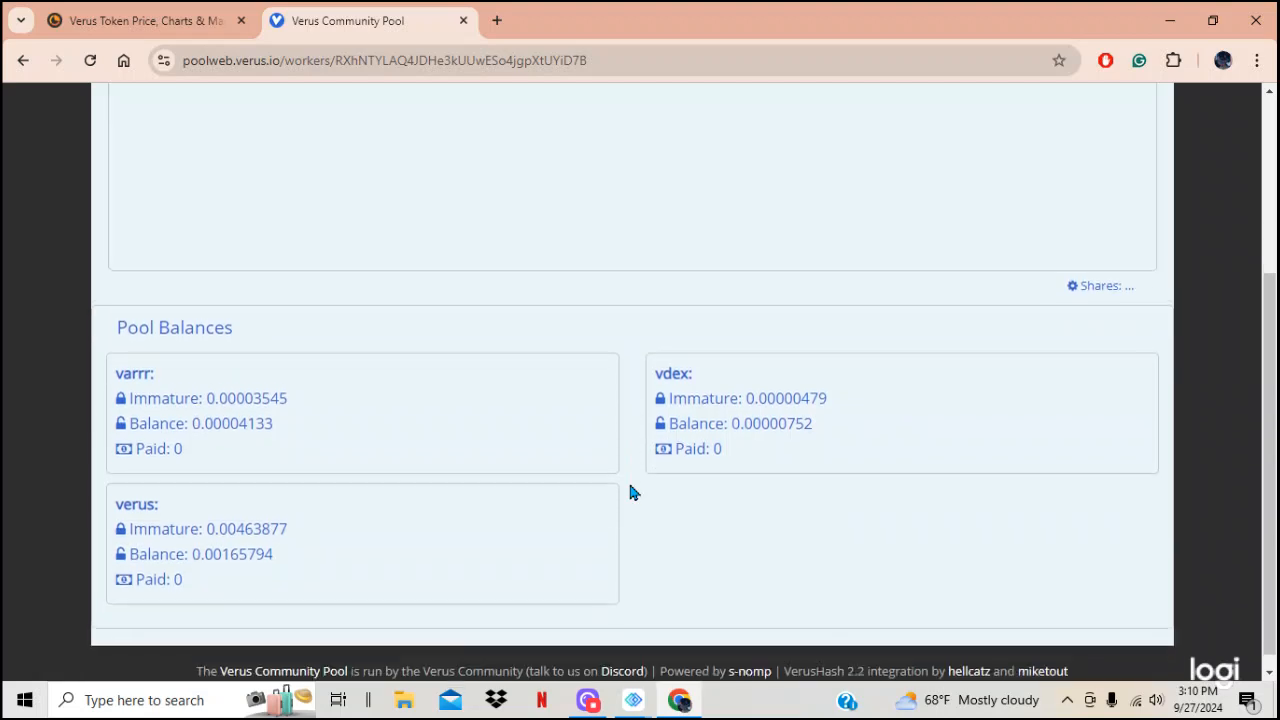
pyautogui.scroll(3)
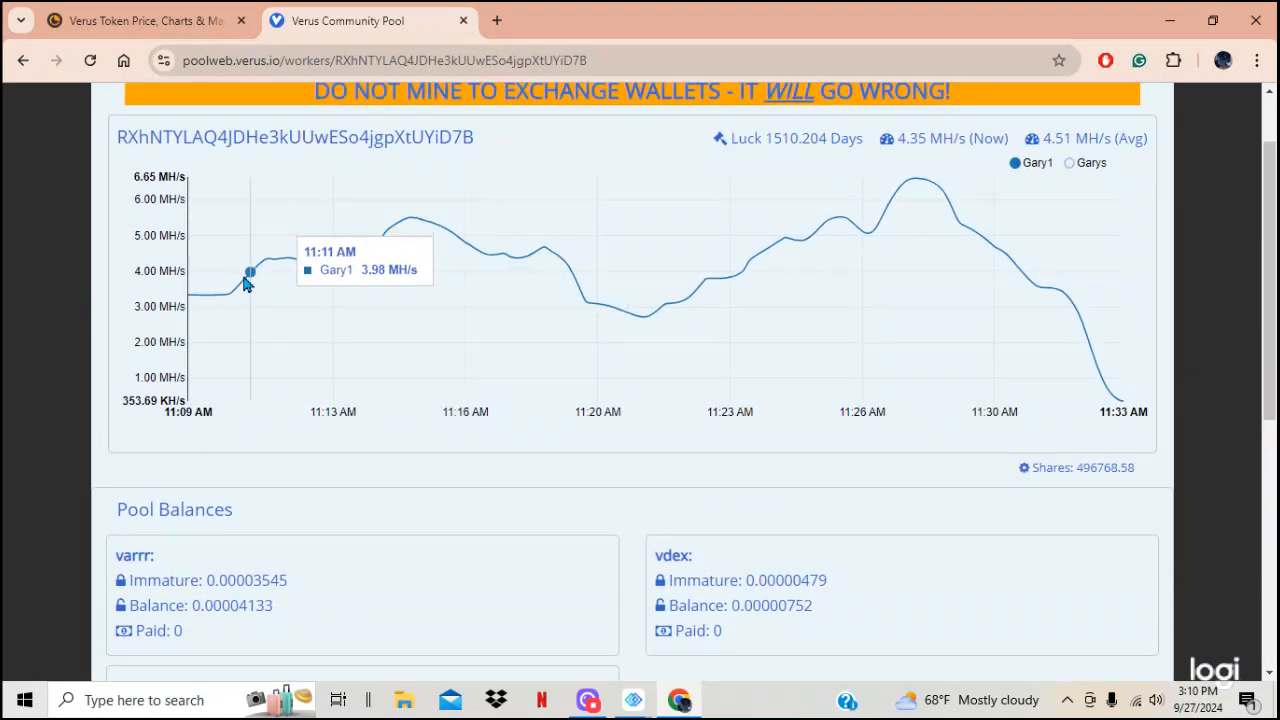
pyautogui.moveTo(1036, 190)
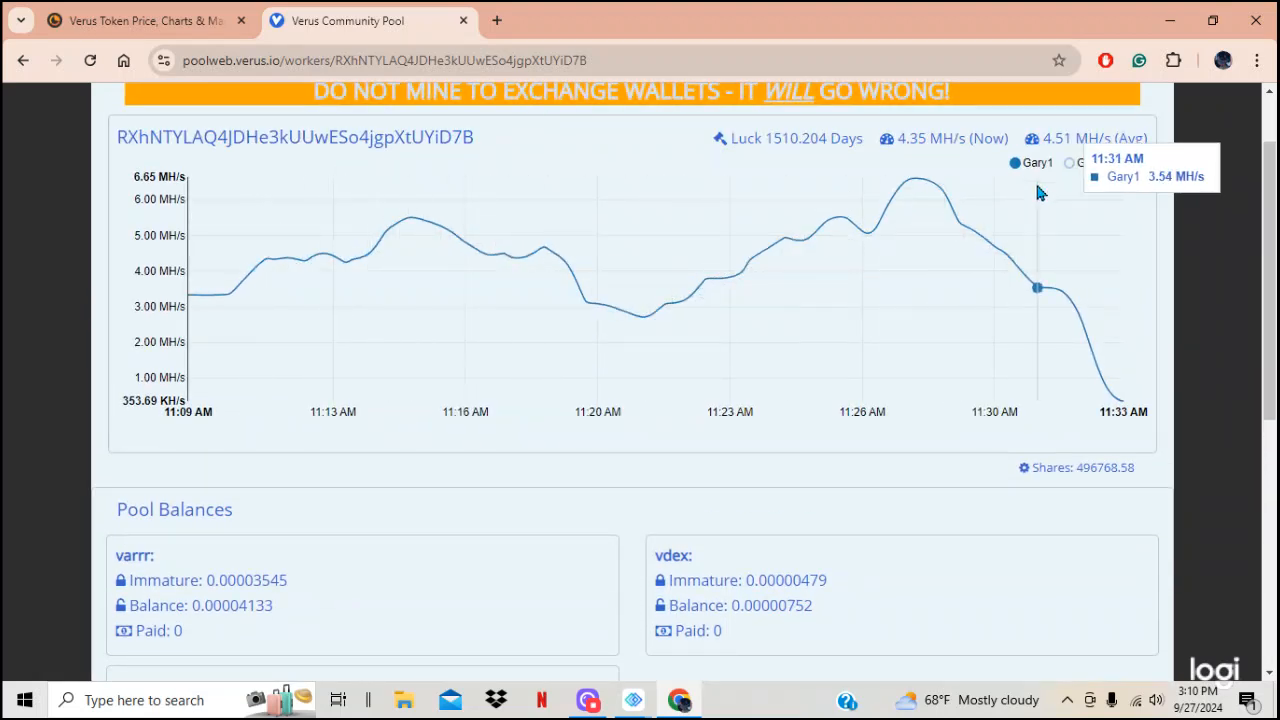
pyautogui.moveTo(1088, 170)
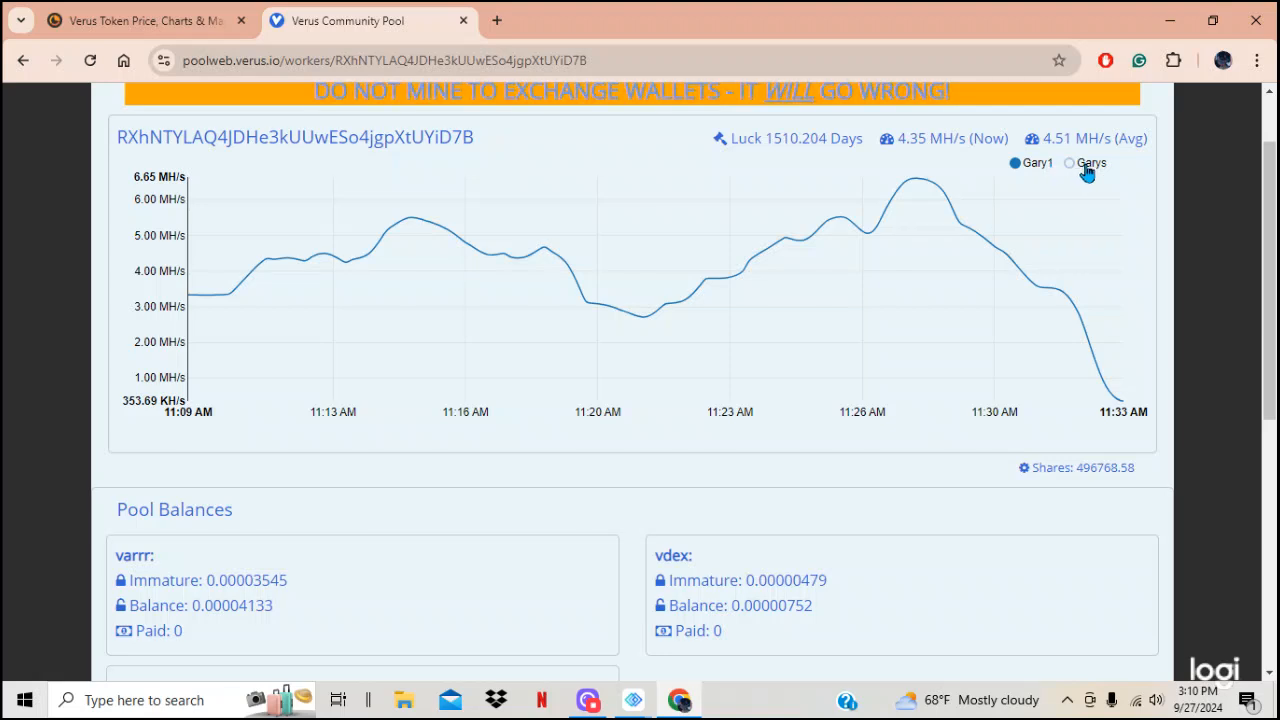
pyautogui.moveTo(1072, 168)
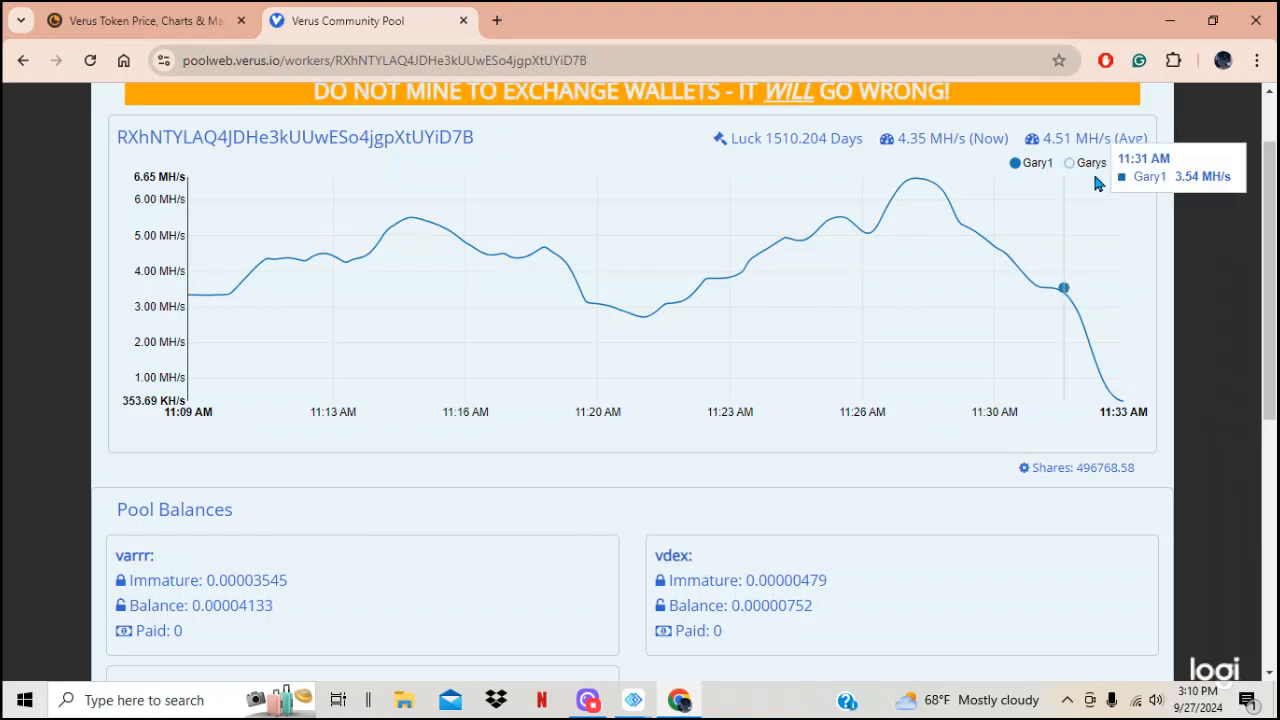
pyautogui.moveTo(1070, 144)
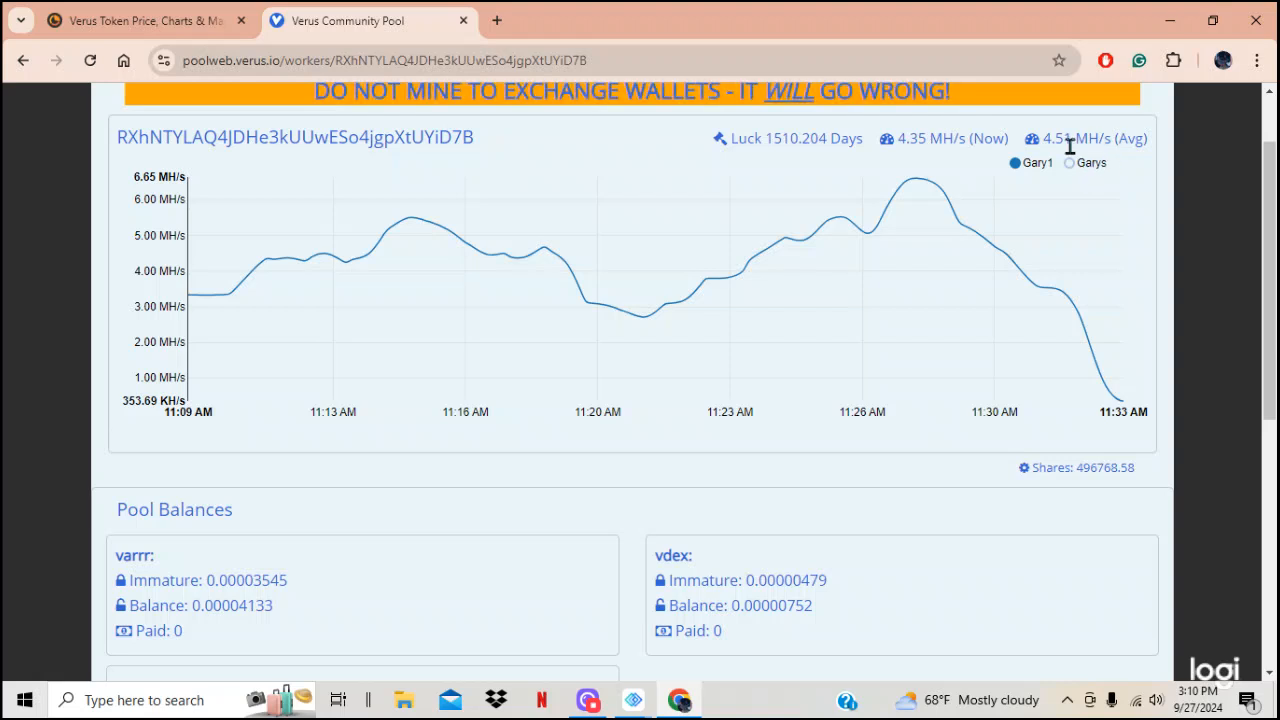
pyautogui.moveTo(1088, 168)
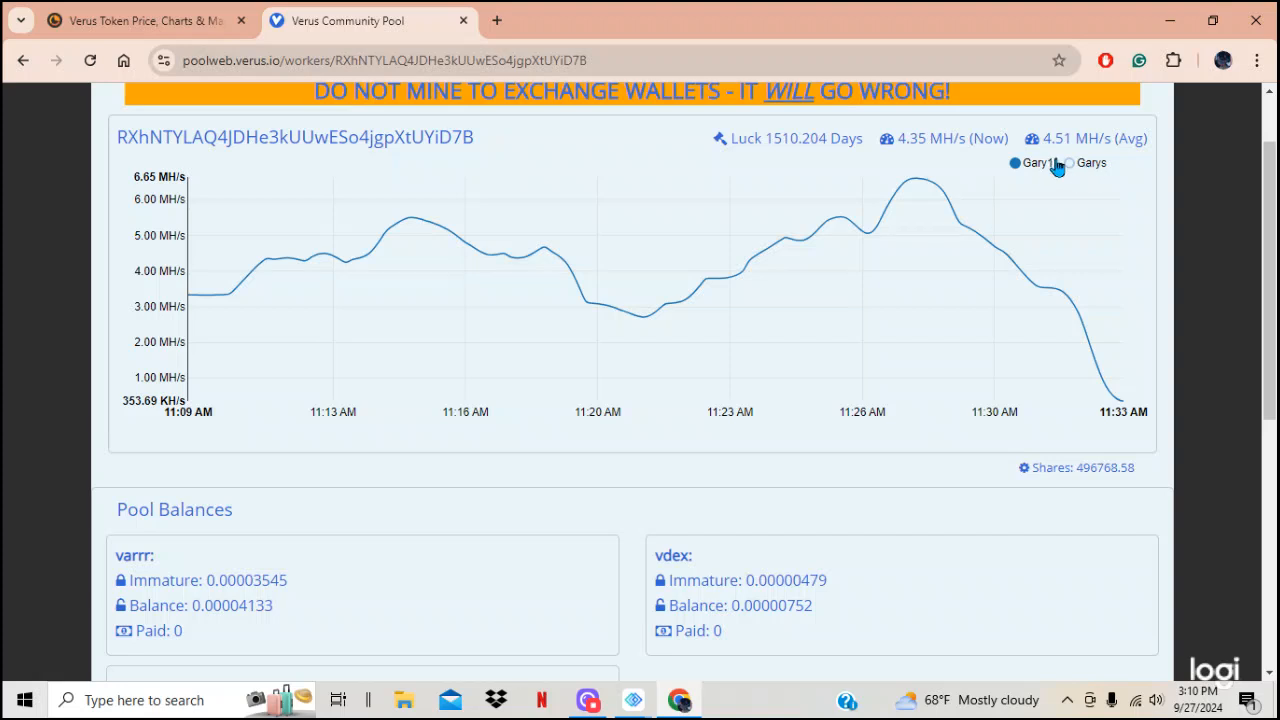
pyautogui.moveTo(1088, 170)
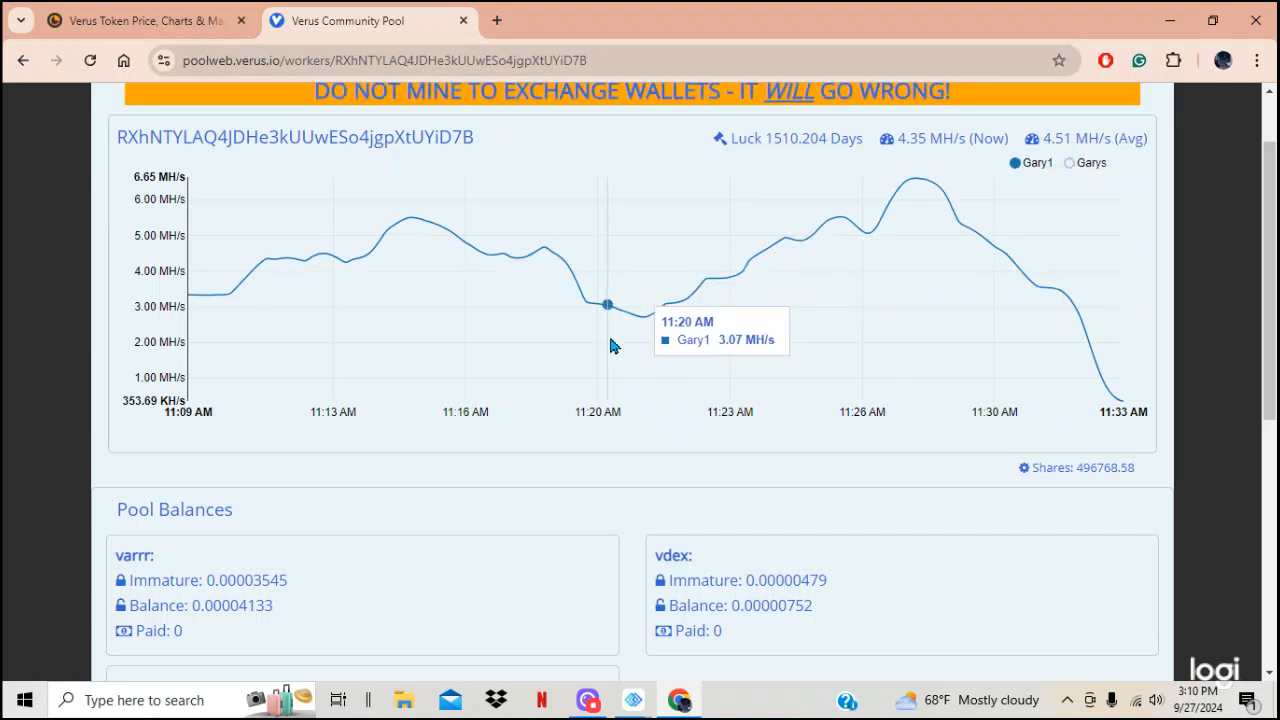
pyautogui.scroll(-3)
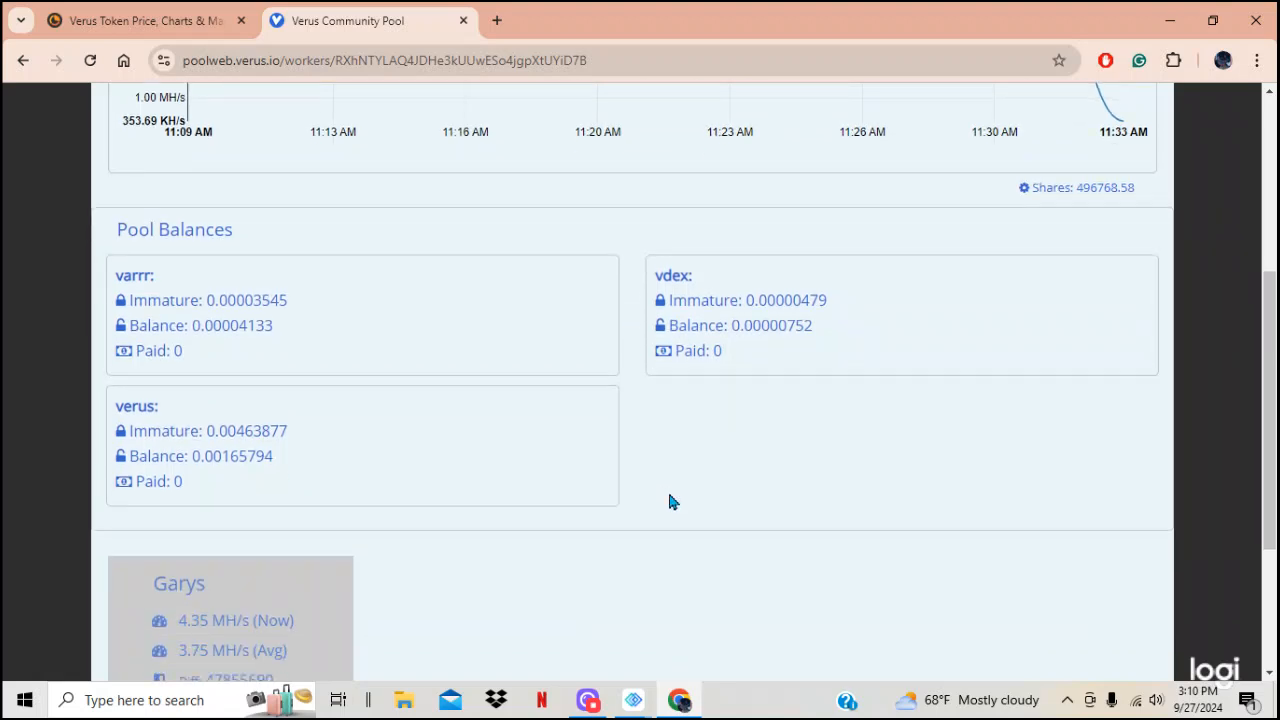
pyautogui.moveTo(392, 322)
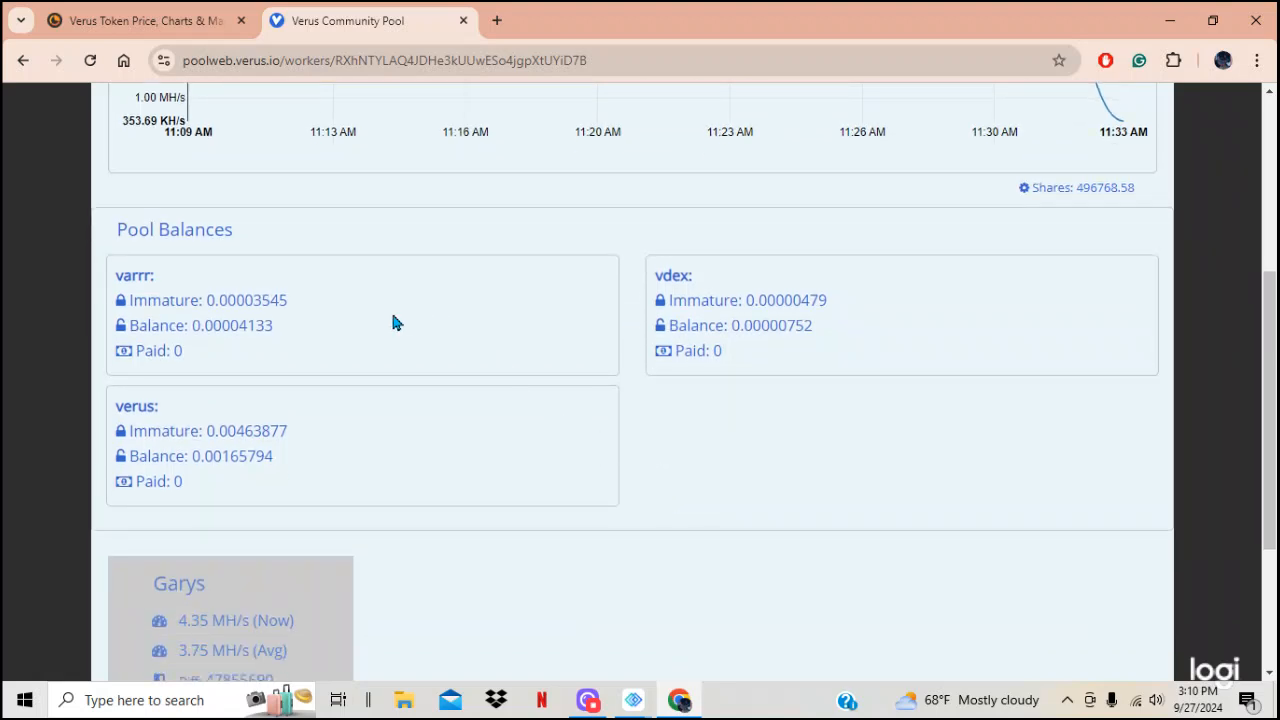
pyautogui.moveTo(364, 440)
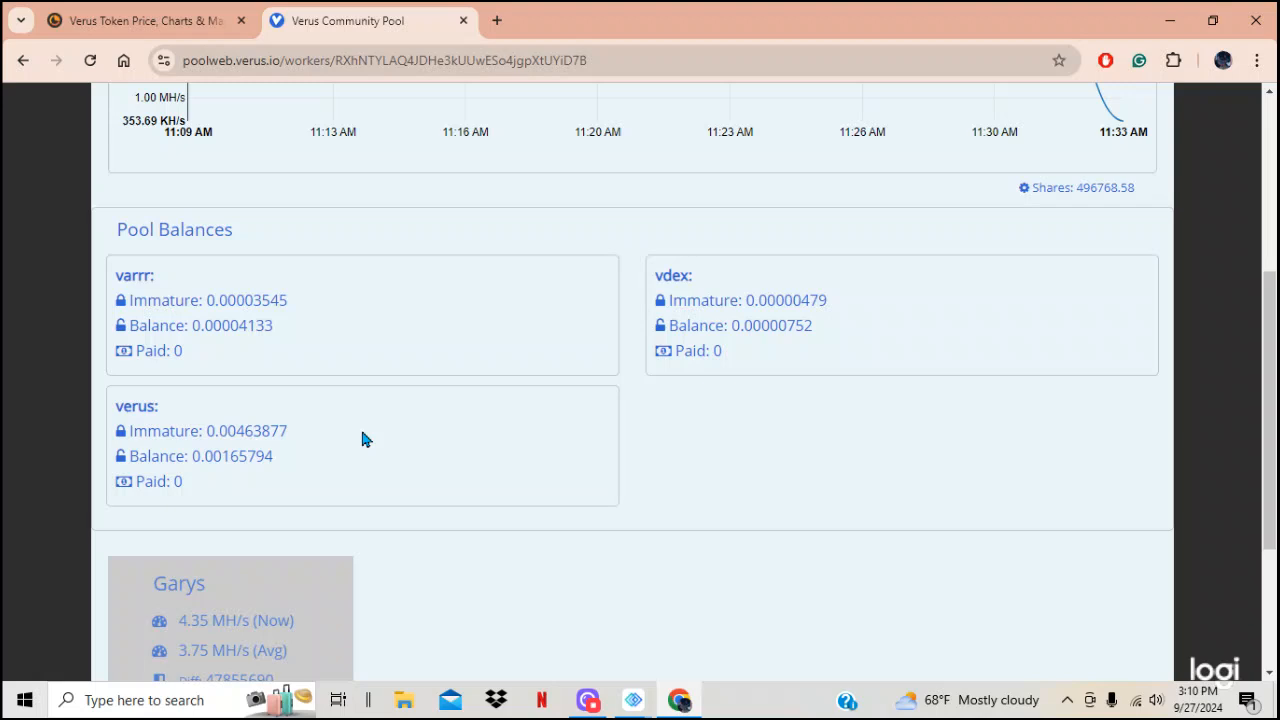
pyautogui.moveTo(608, 174)
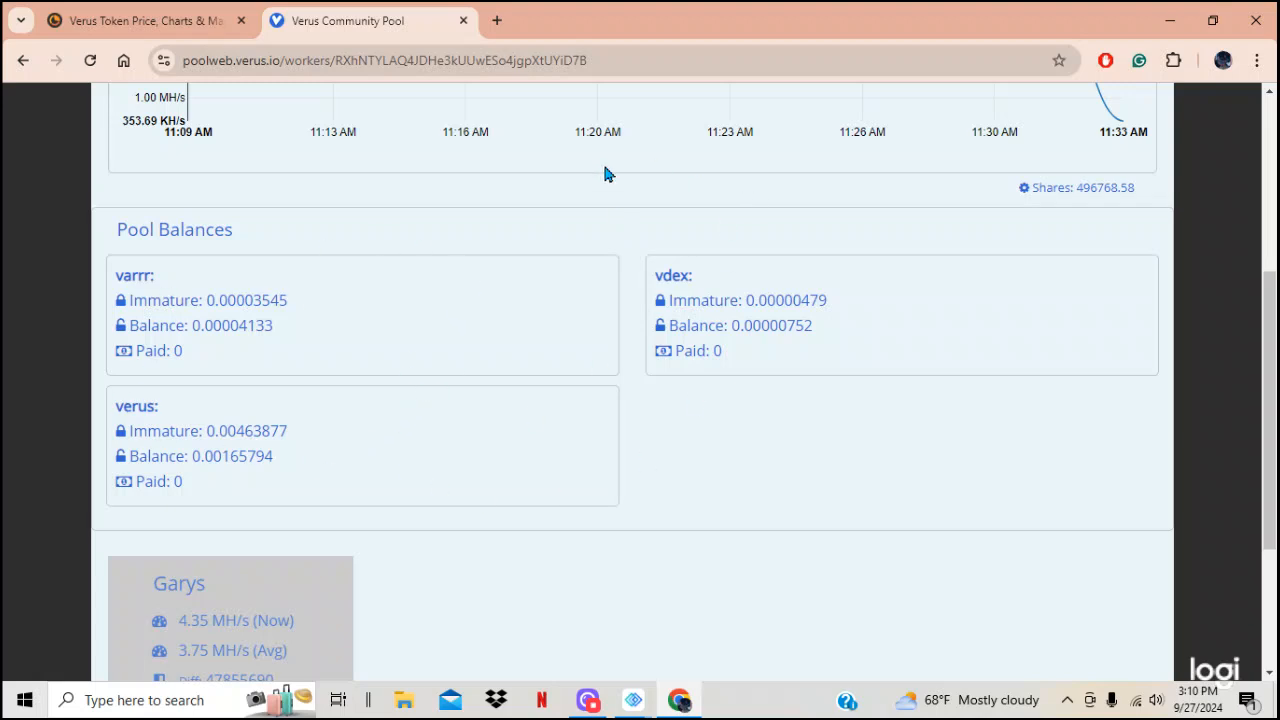
pyautogui.moveTo(404, 320)
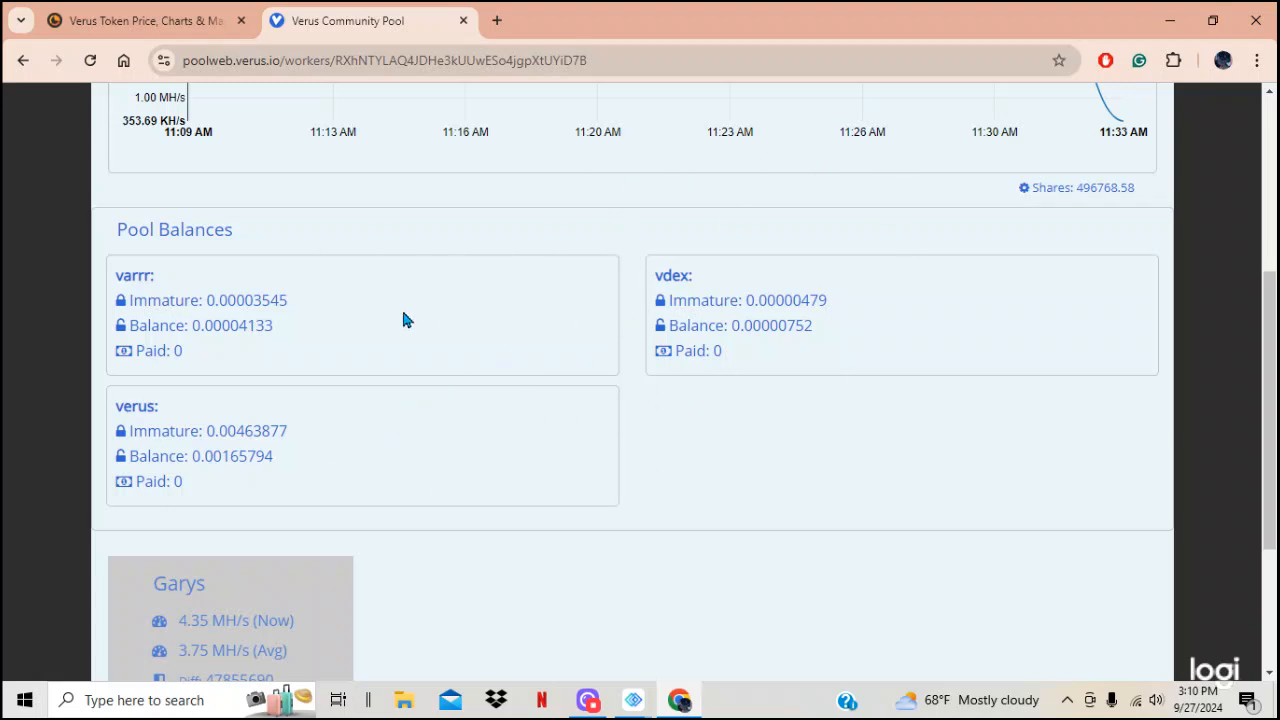
pyautogui.moveTo(340, 304)
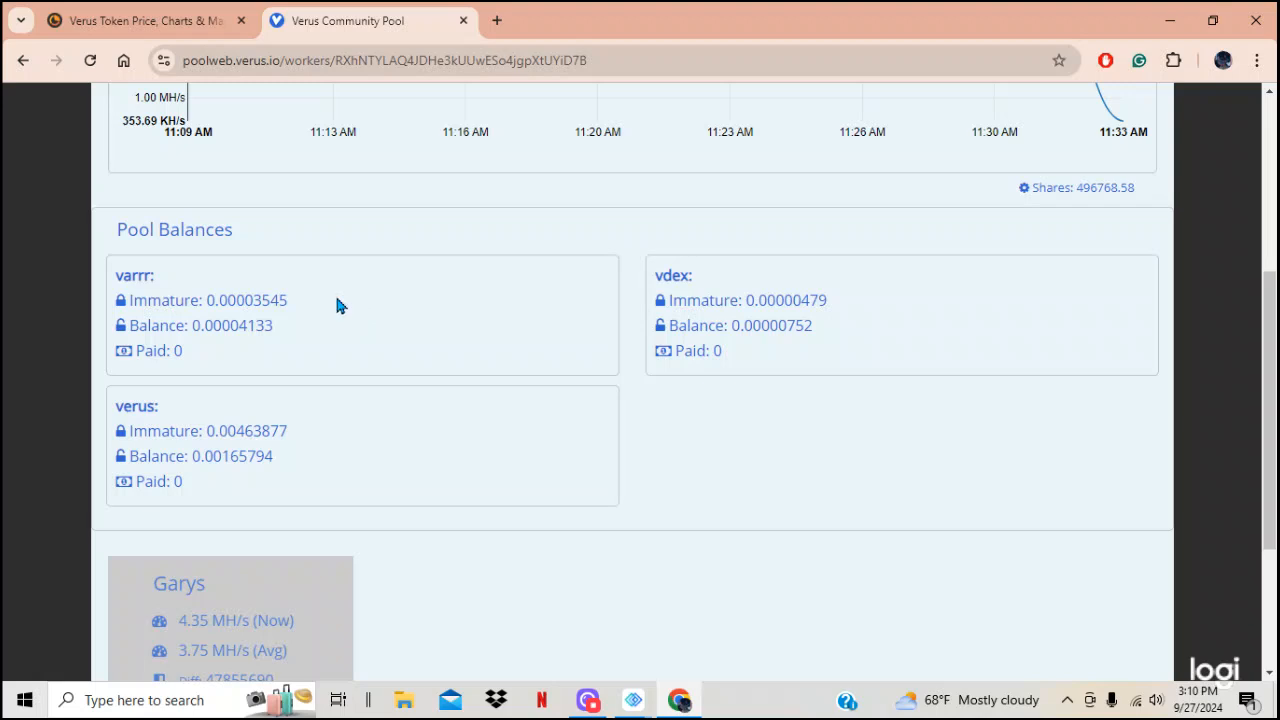
pyautogui.moveTo(256, 434)
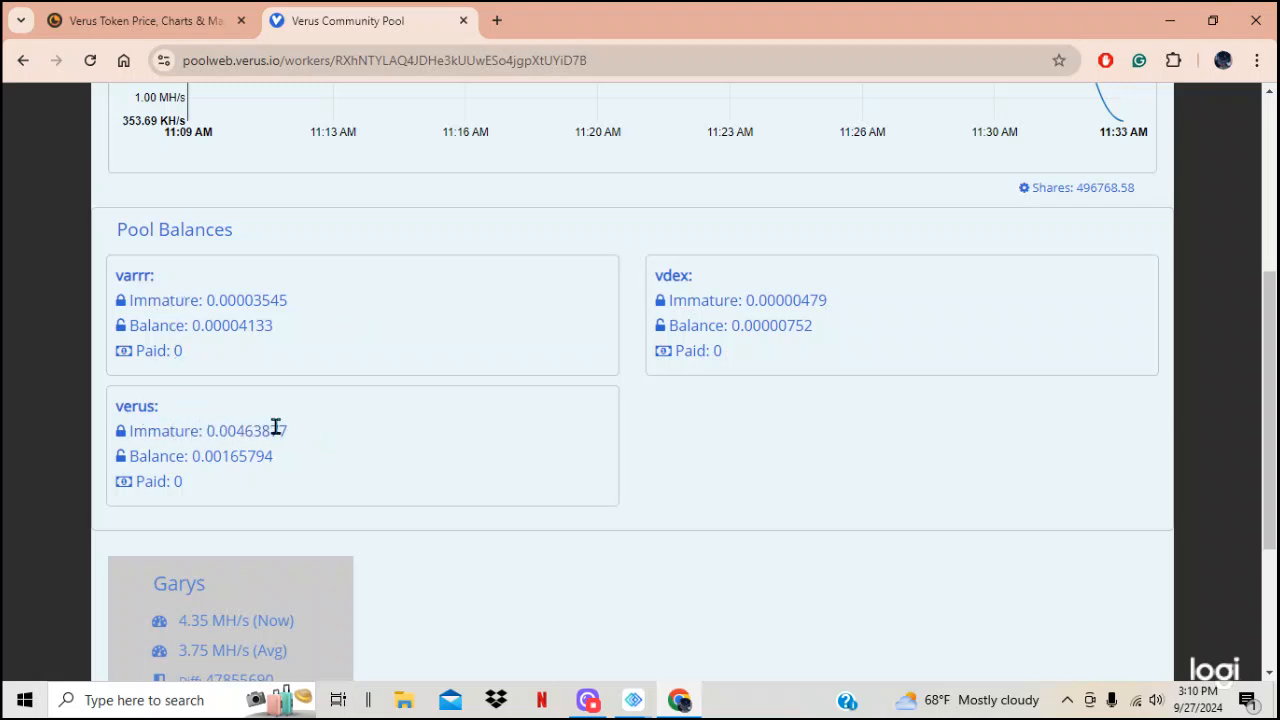
# Scroll down to the Garys worker card showing difficulty, shares, luck, balance and last share
pyautogui.scroll(-3)
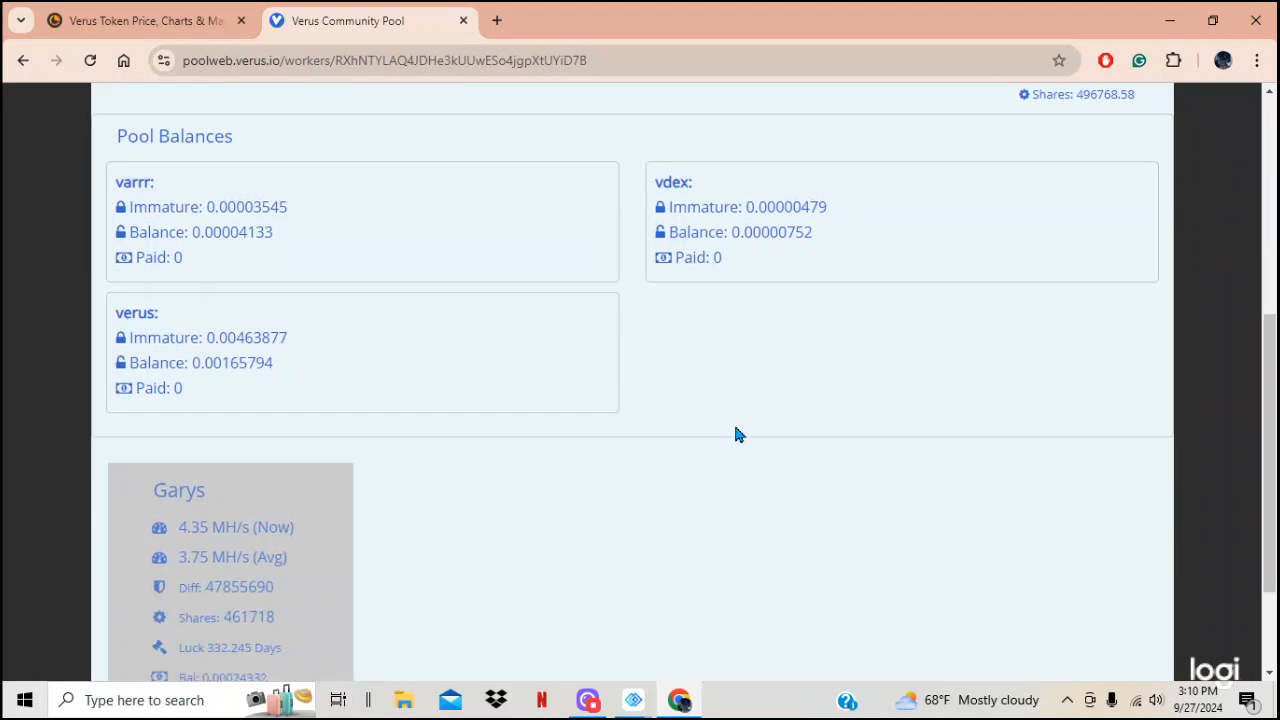
pyautogui.scroll(-3)
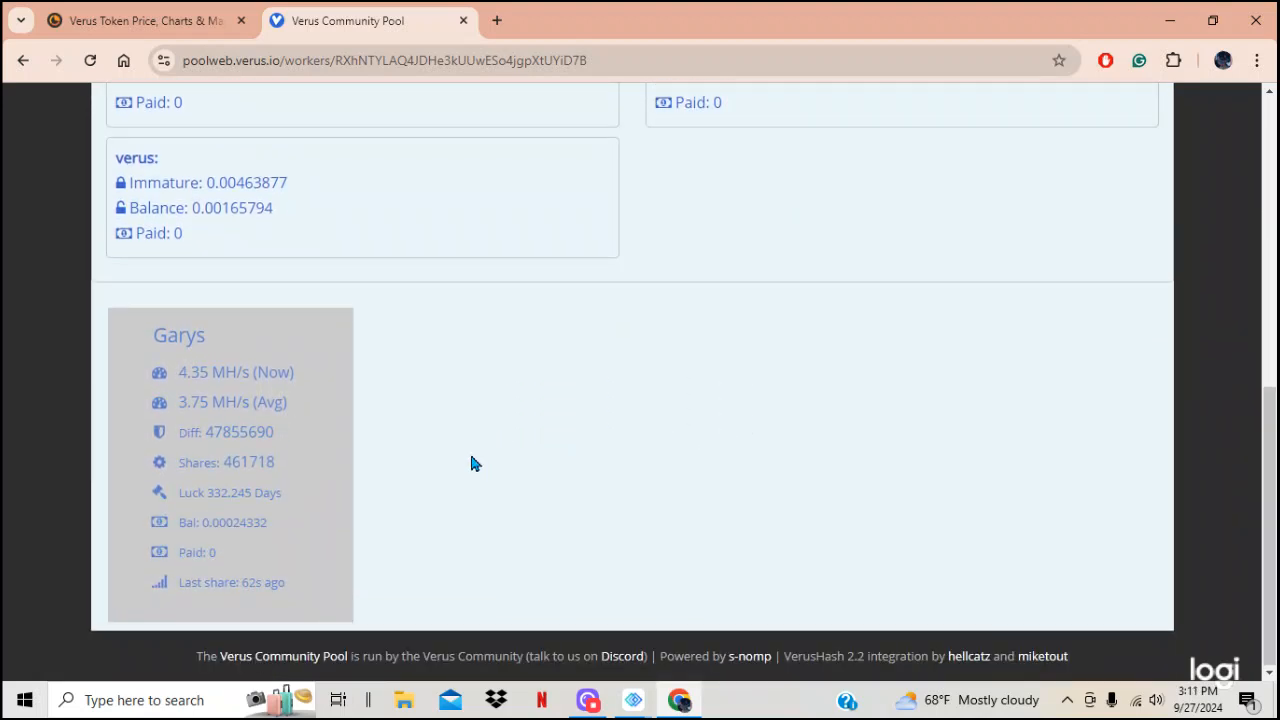
pyautogui.moveTo(348, 404)
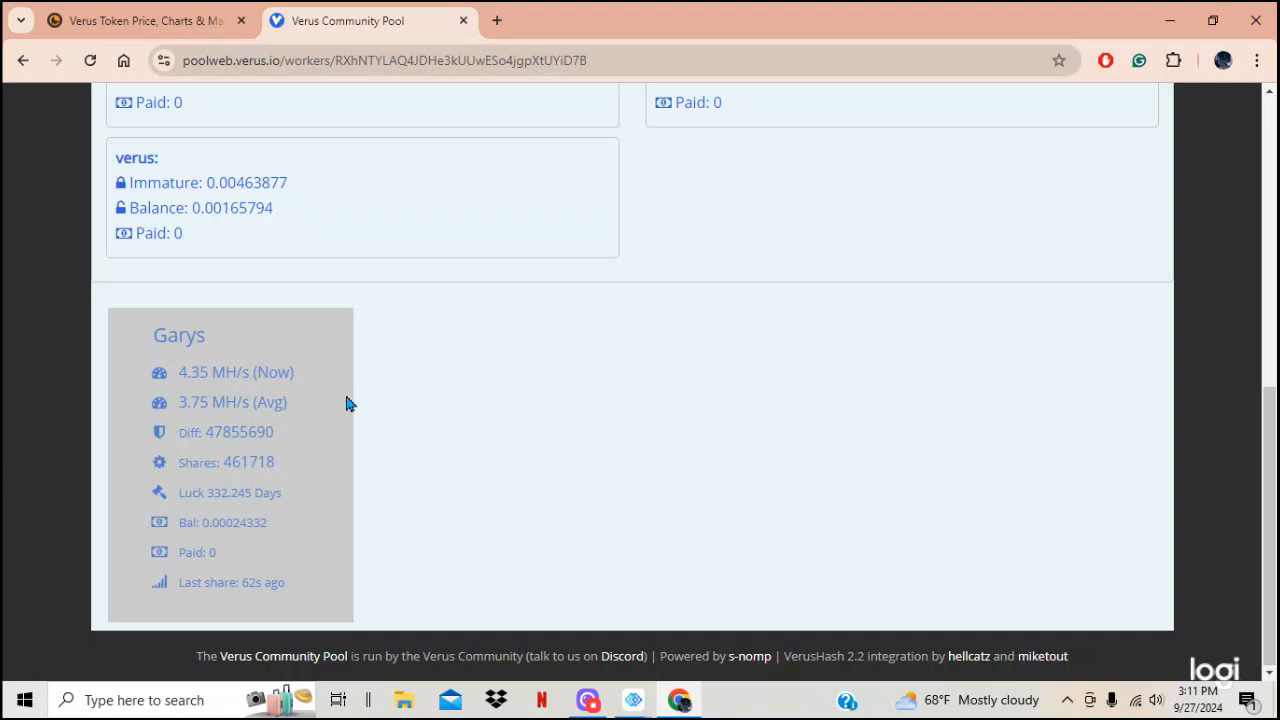
pyautogui.moveTo(316, 428)
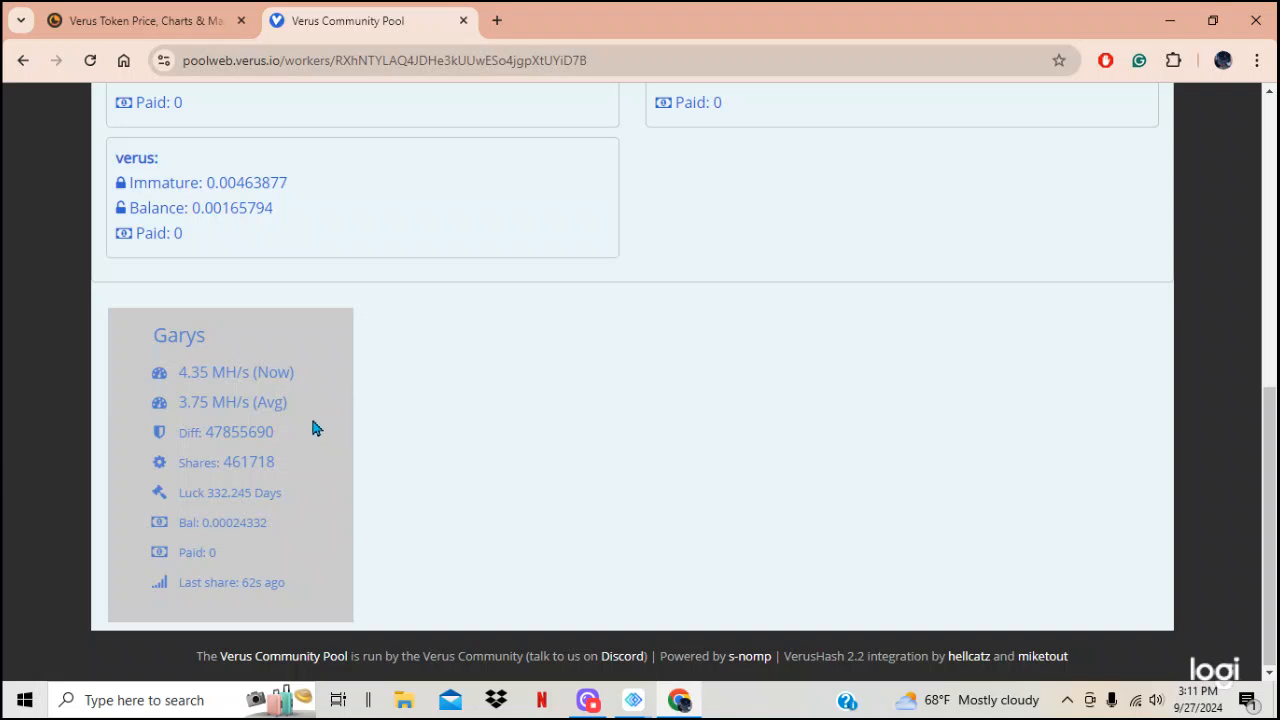
pyautogui.moveTo(316, 456)
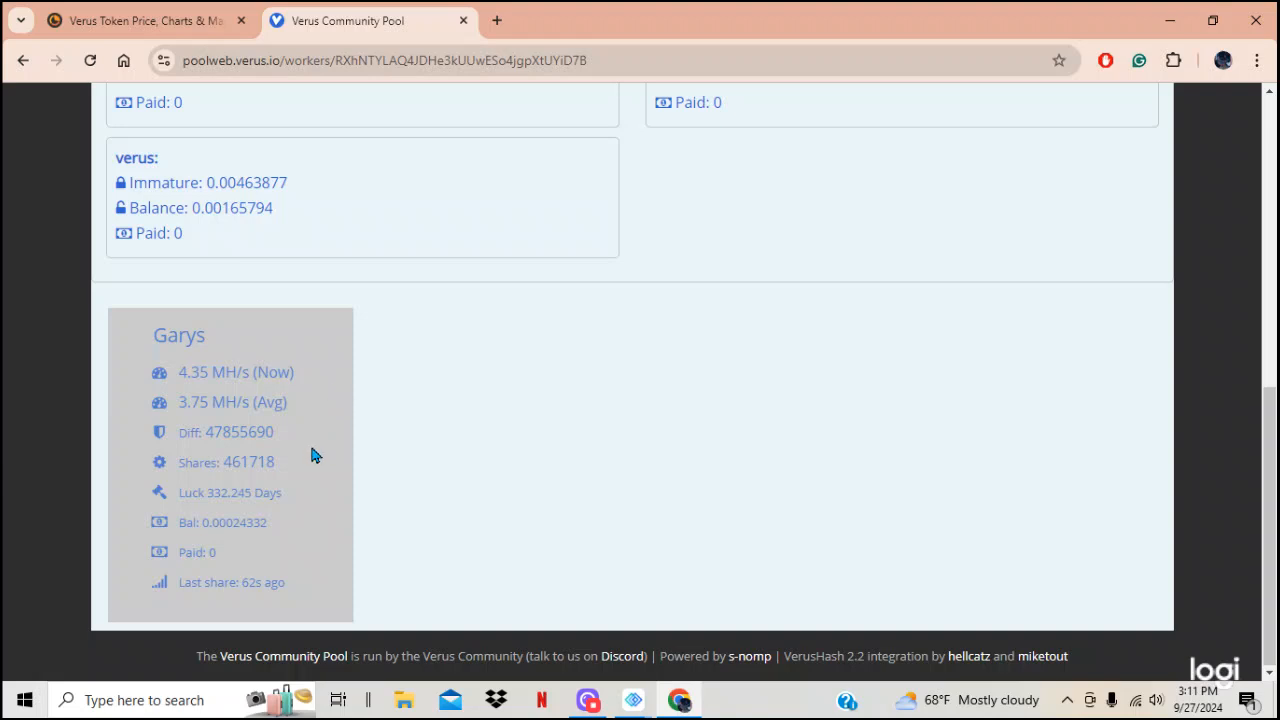
pyautogui.moveTo(304, 484)
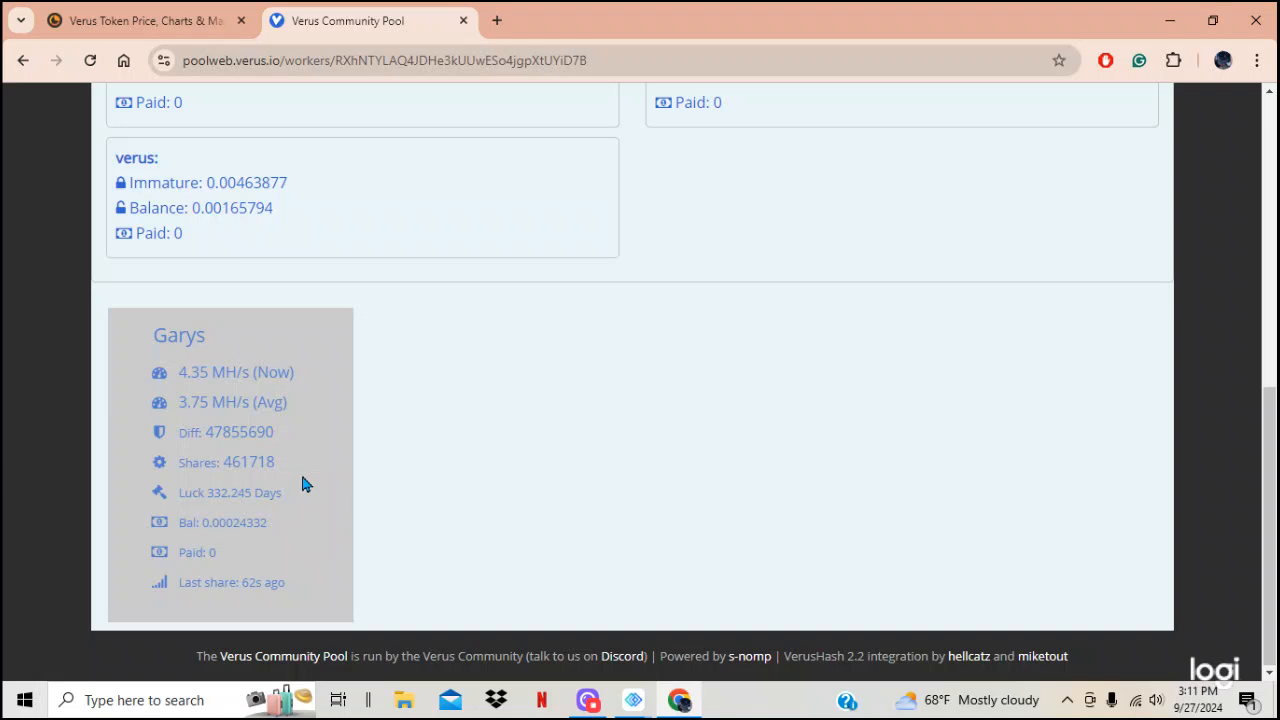
pyautogui.moveTo(316, 514)
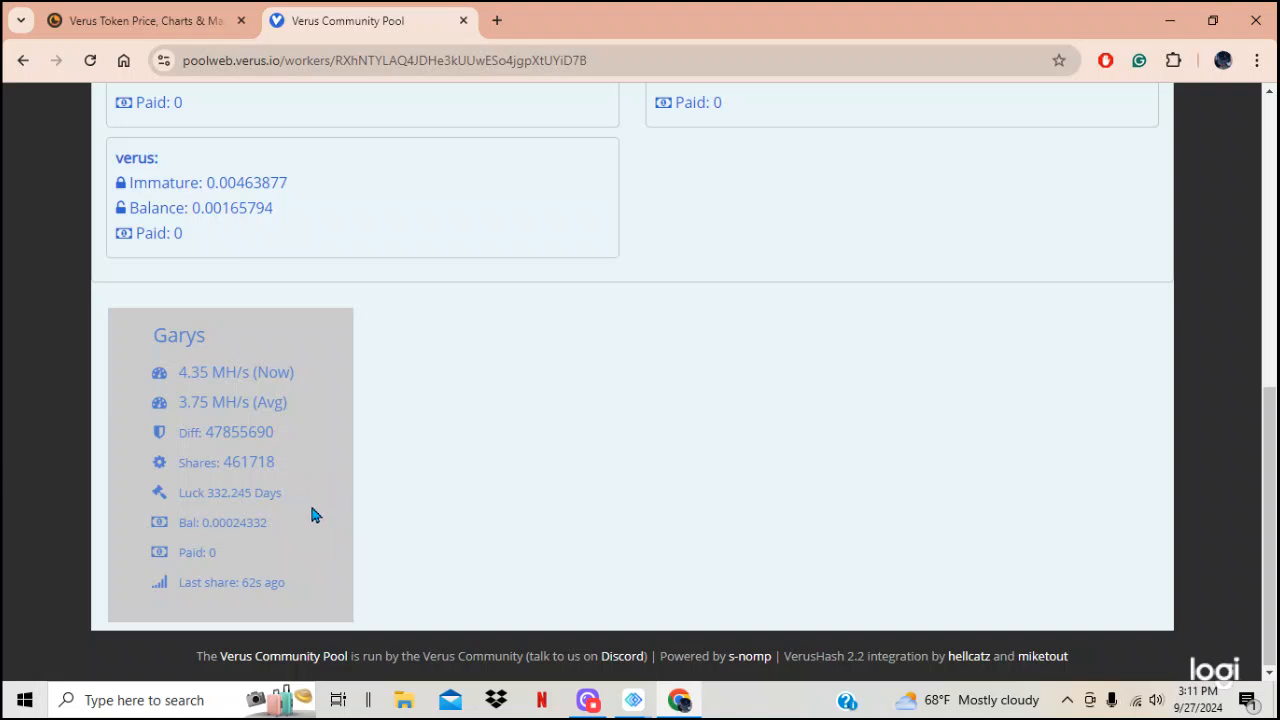
pyautogui.moveTo(308, 600)
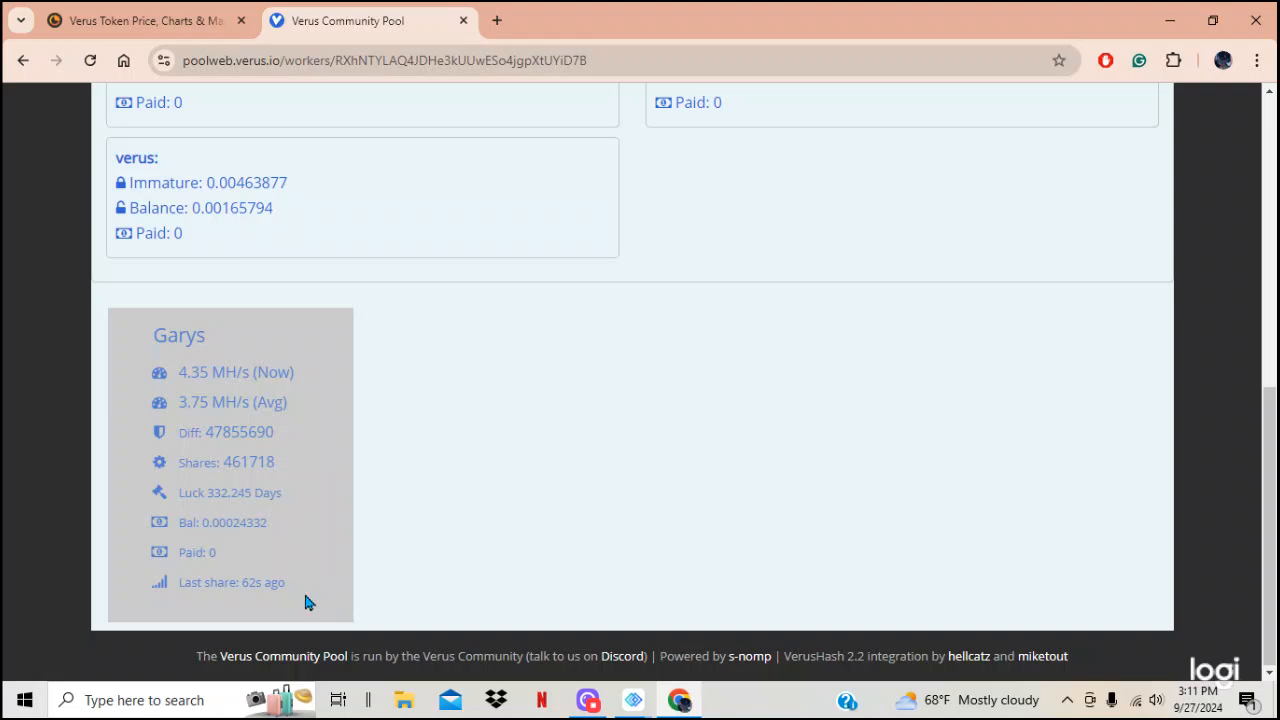
# Scroll up to Pool Balances: verus 0.00165794, varrr 0.00004133, vdex 0.00000752, nothing paid
pyautogui.scroll(3)
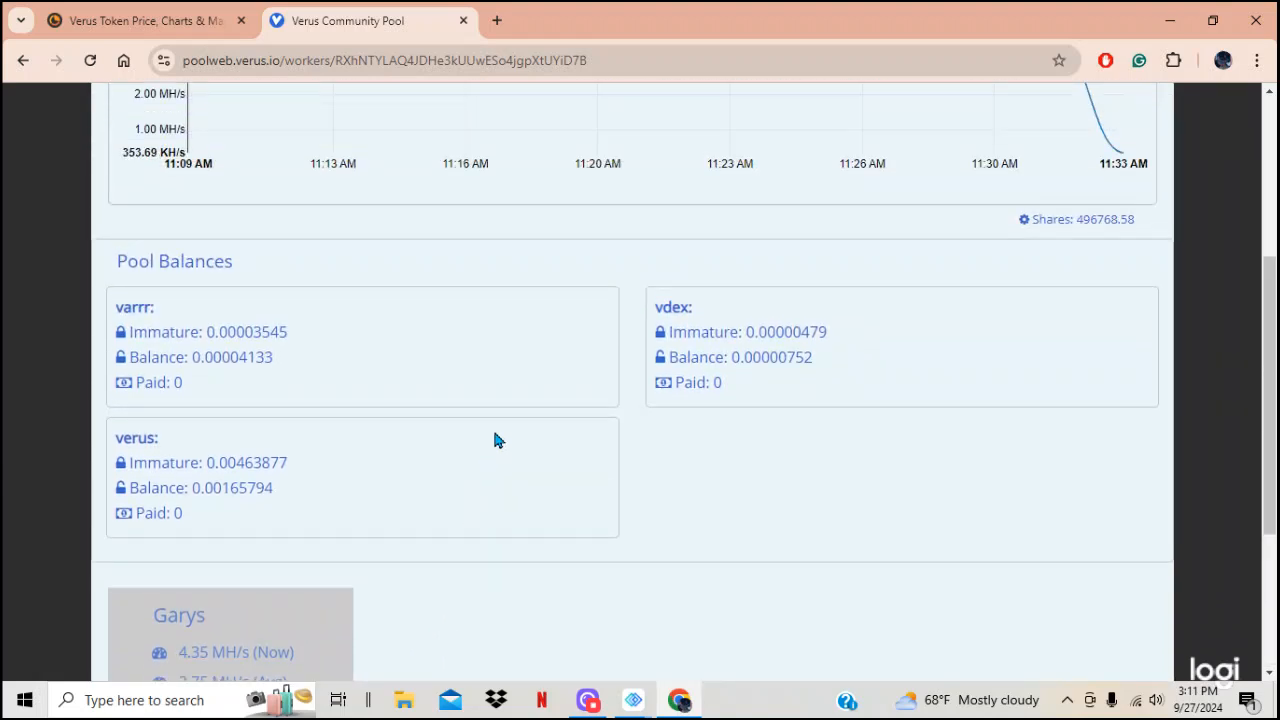
pyautogui.moveTo(528, 392)
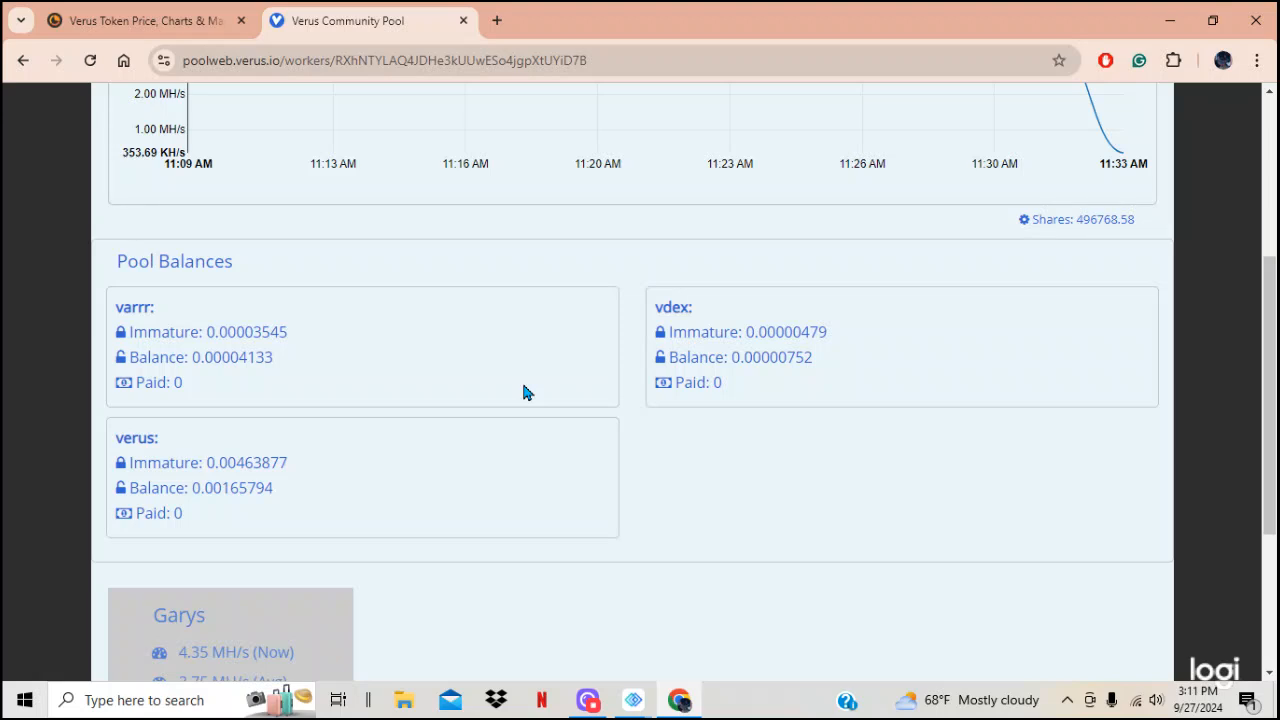
pyautogui.moveTo(896, 338)
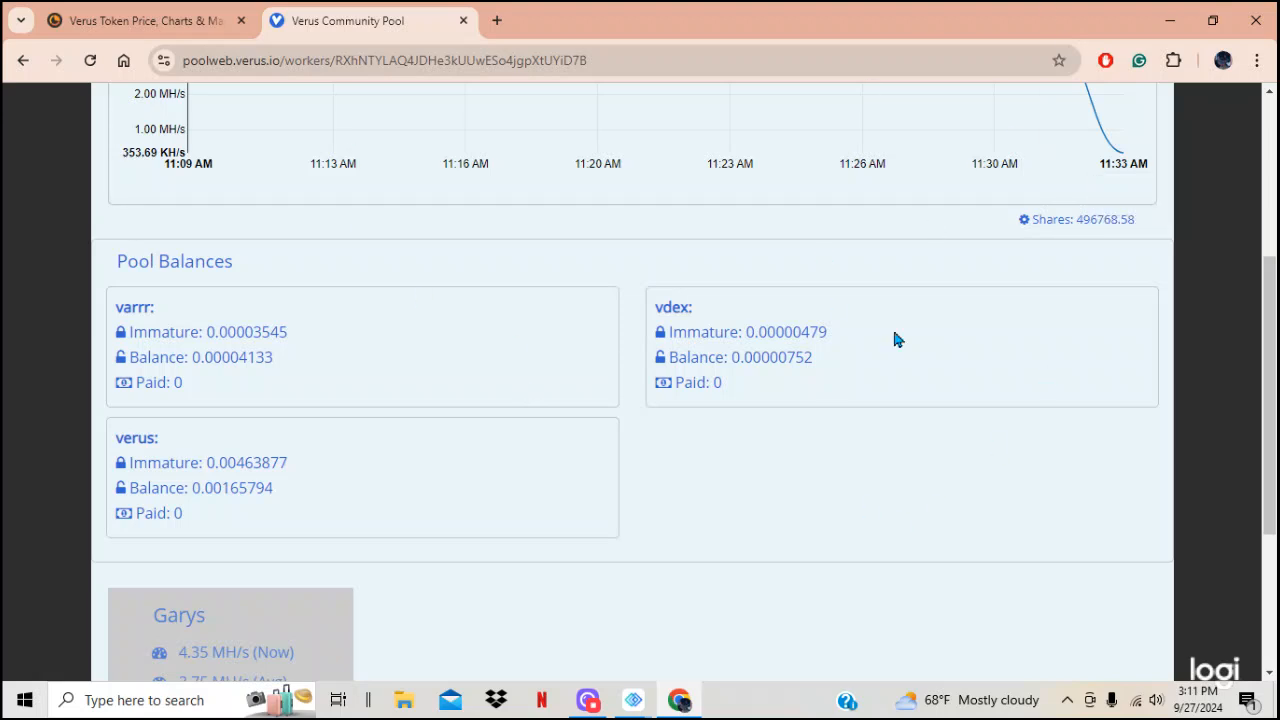
pyautogui.moveTo(530, 256)
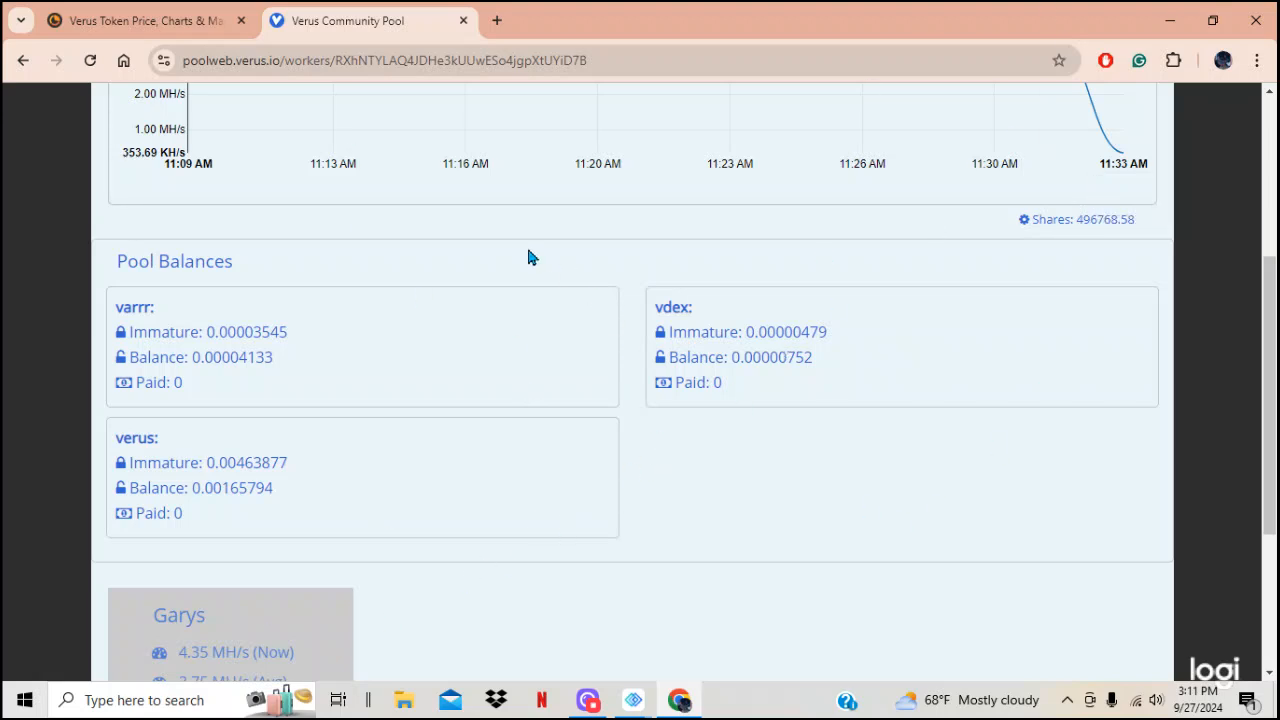
pyautogui.moveTo(212, 332)
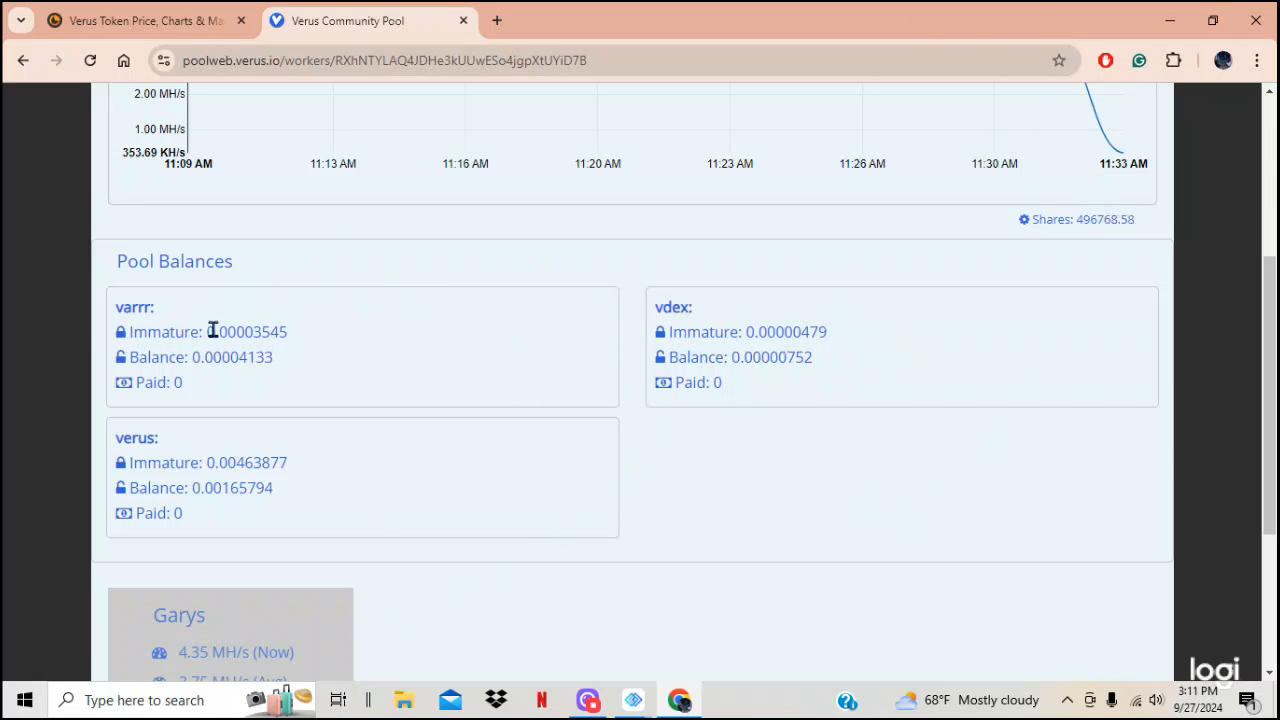
pyautogui.moveTo(208, 356)
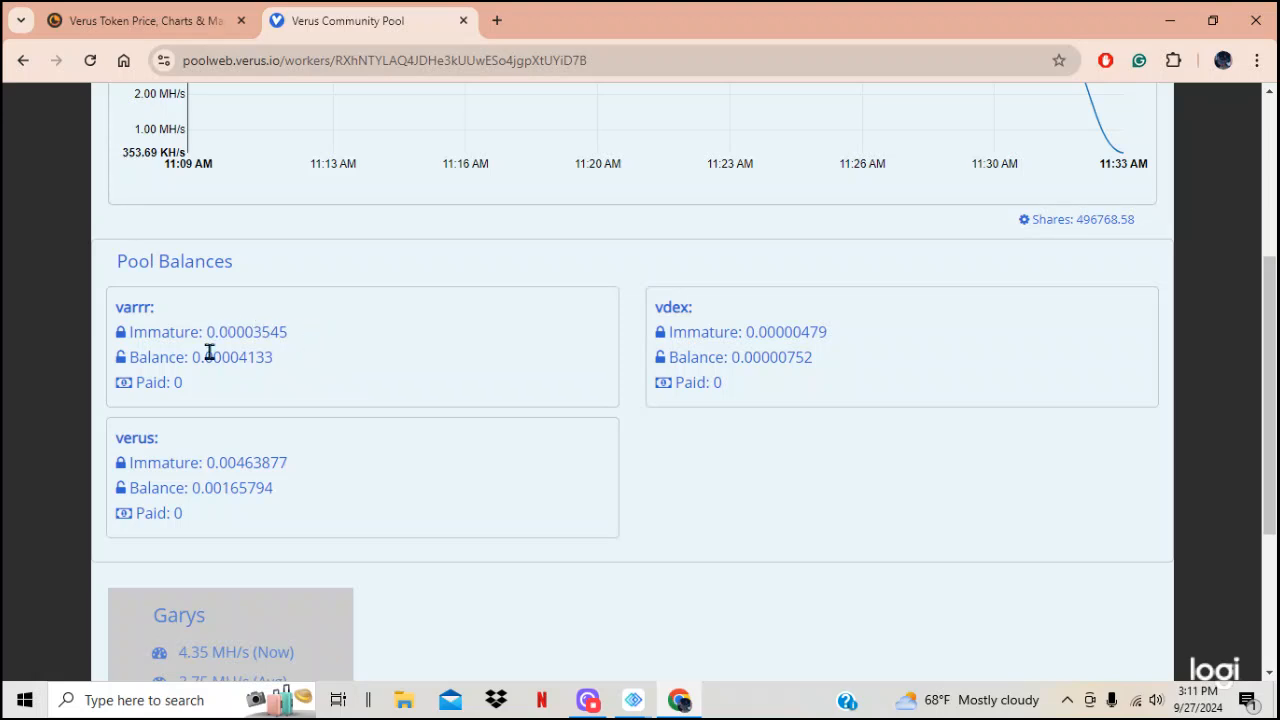
pyautogui.moveTo(312, 398)
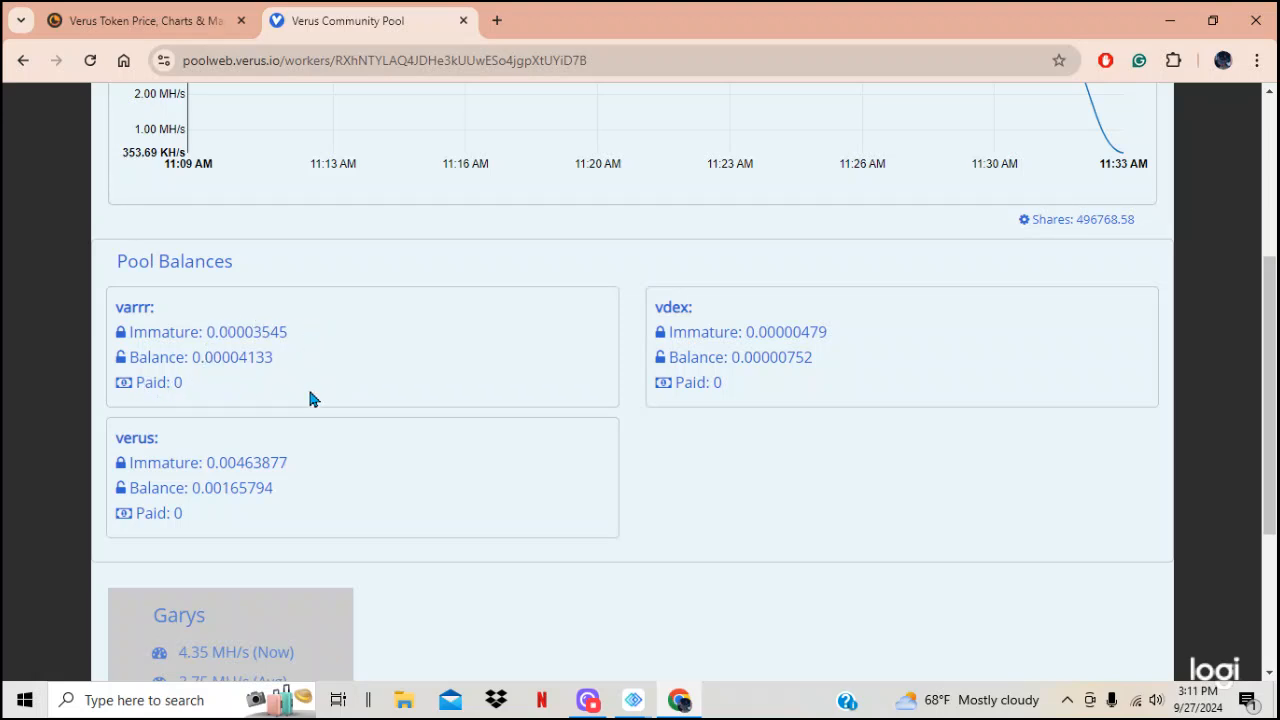
pyautogui.moveTo(550, 318)
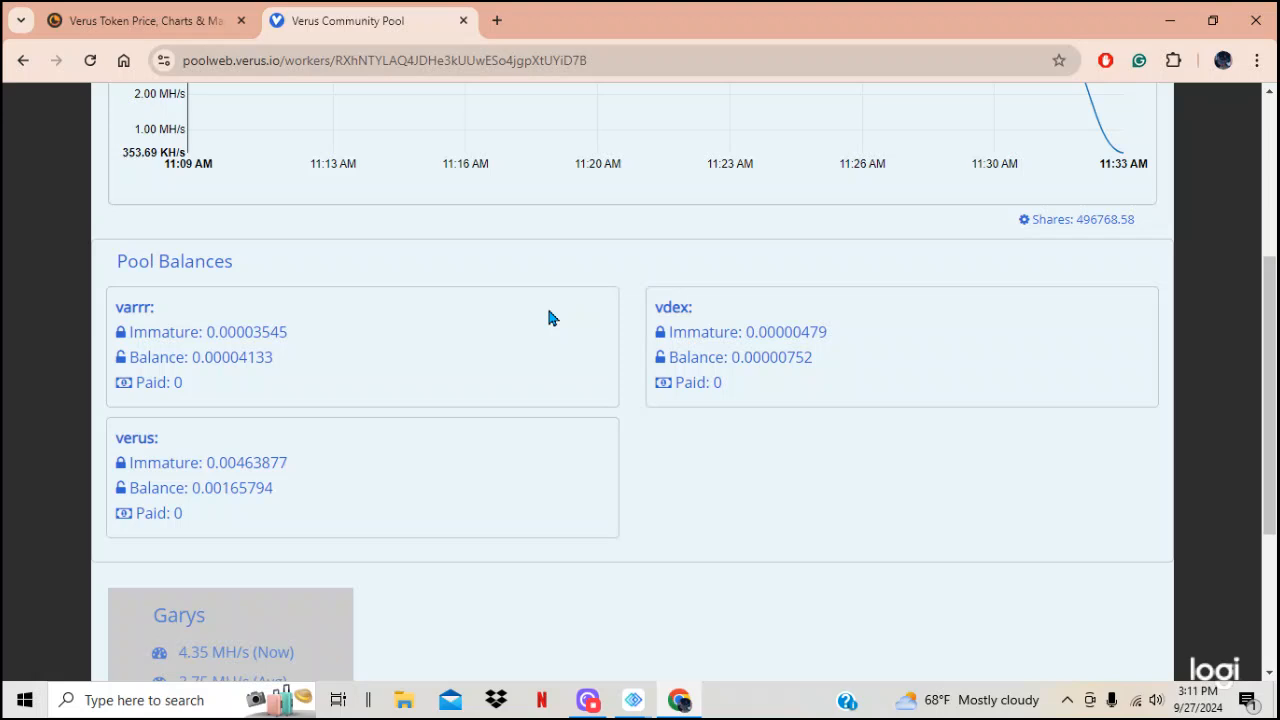
# Scroll to the hashrate chart showing 4.35 MH/s now and 4.51 MH/s average, then leave the page
pyautogui.scroll(3)
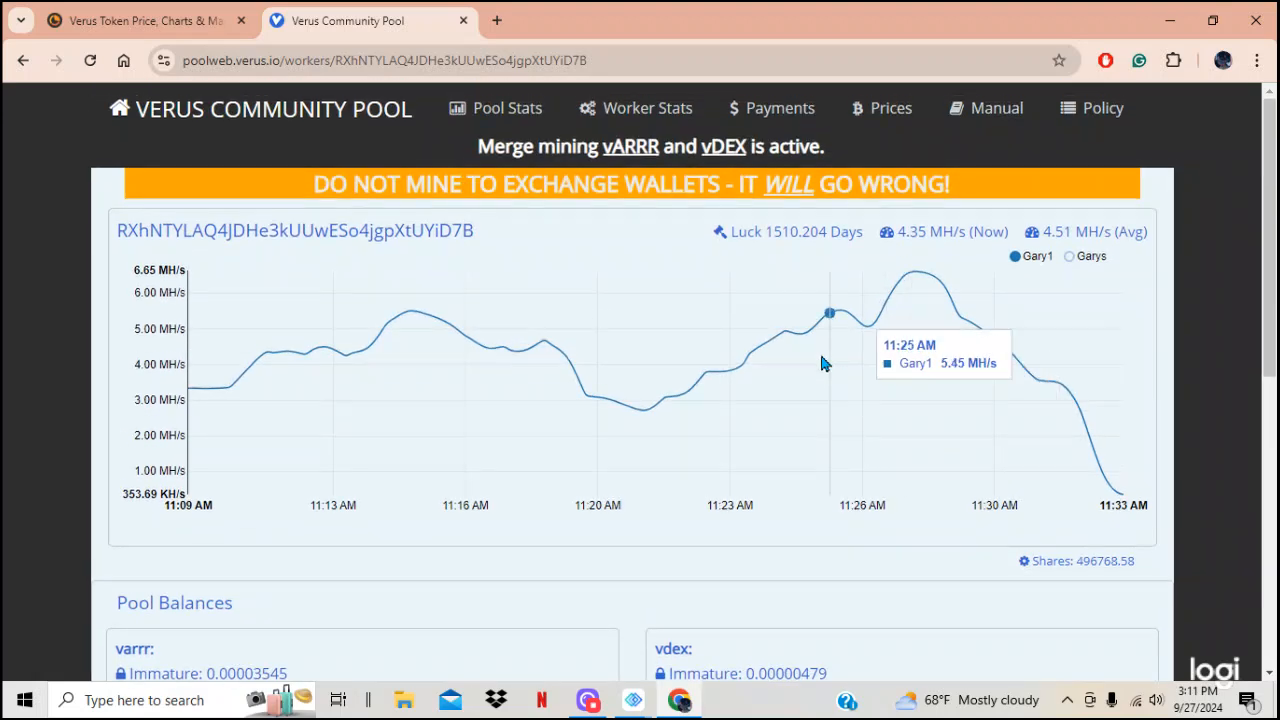
pyautogui.moveTo(350, 140)
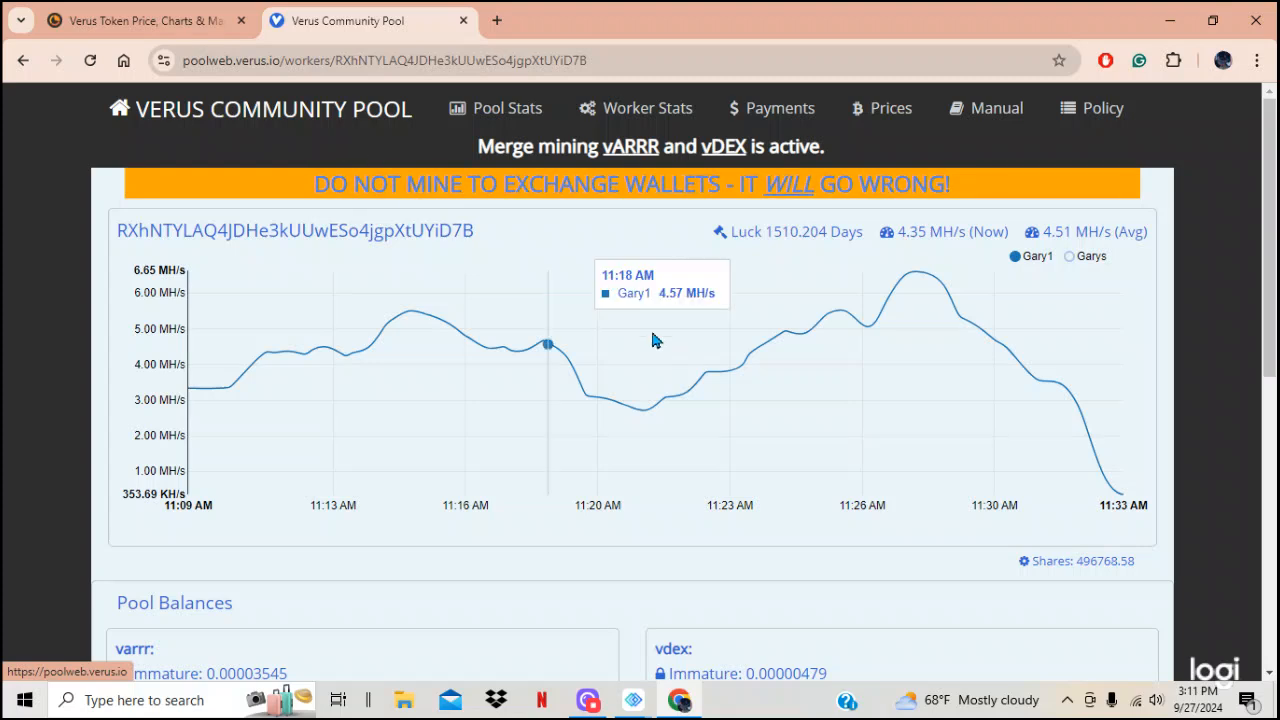
pyautogui.scroll(-3)
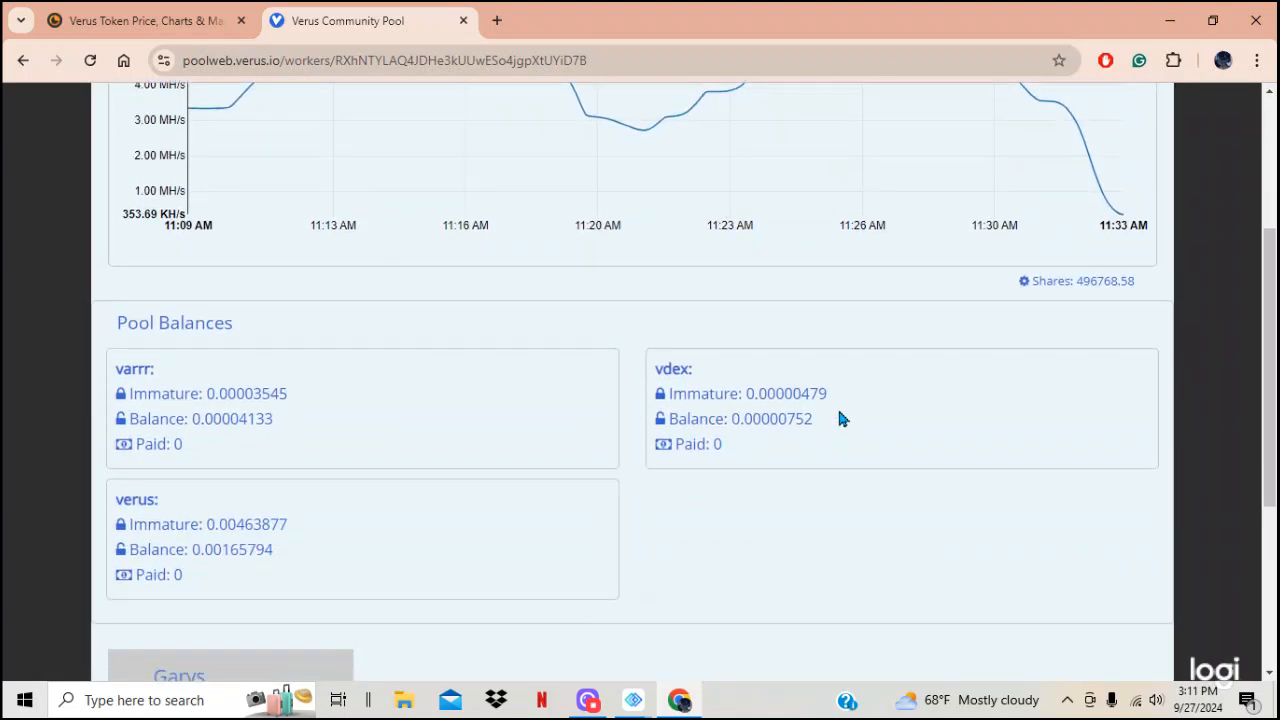
pyautogui.moveTo(304, 500)
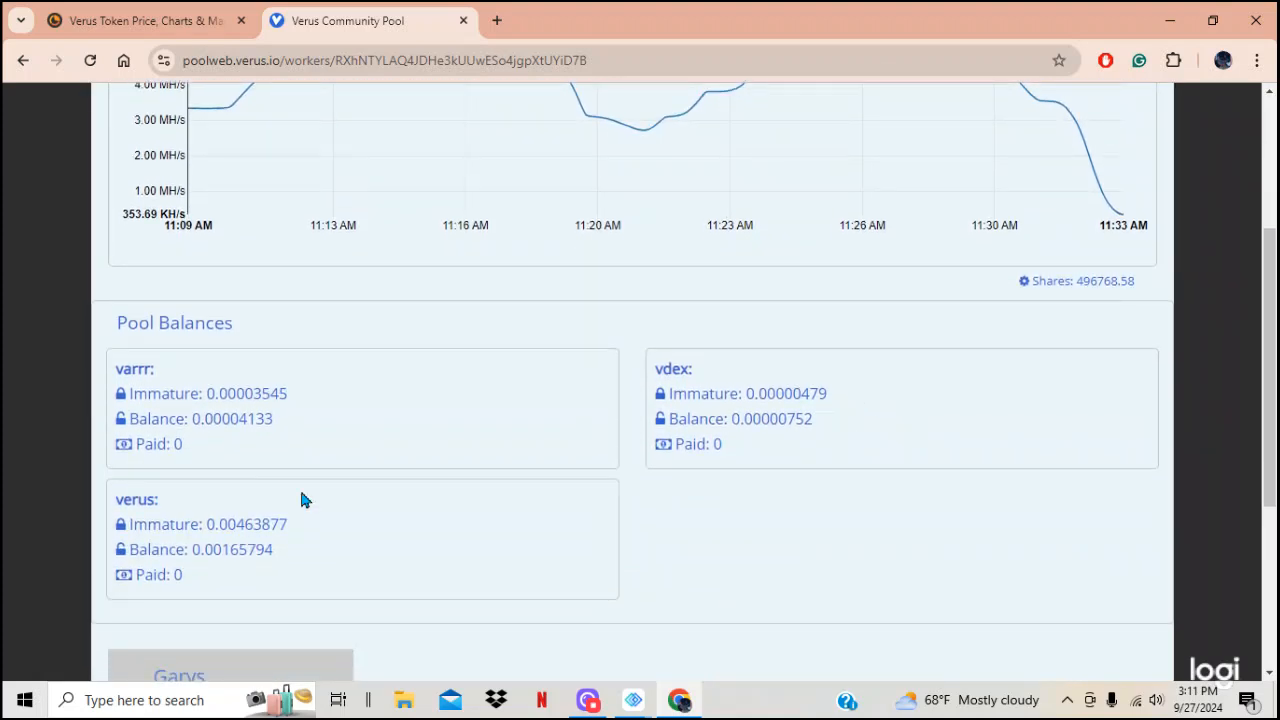
pyautogui.moveTo(966, 428)
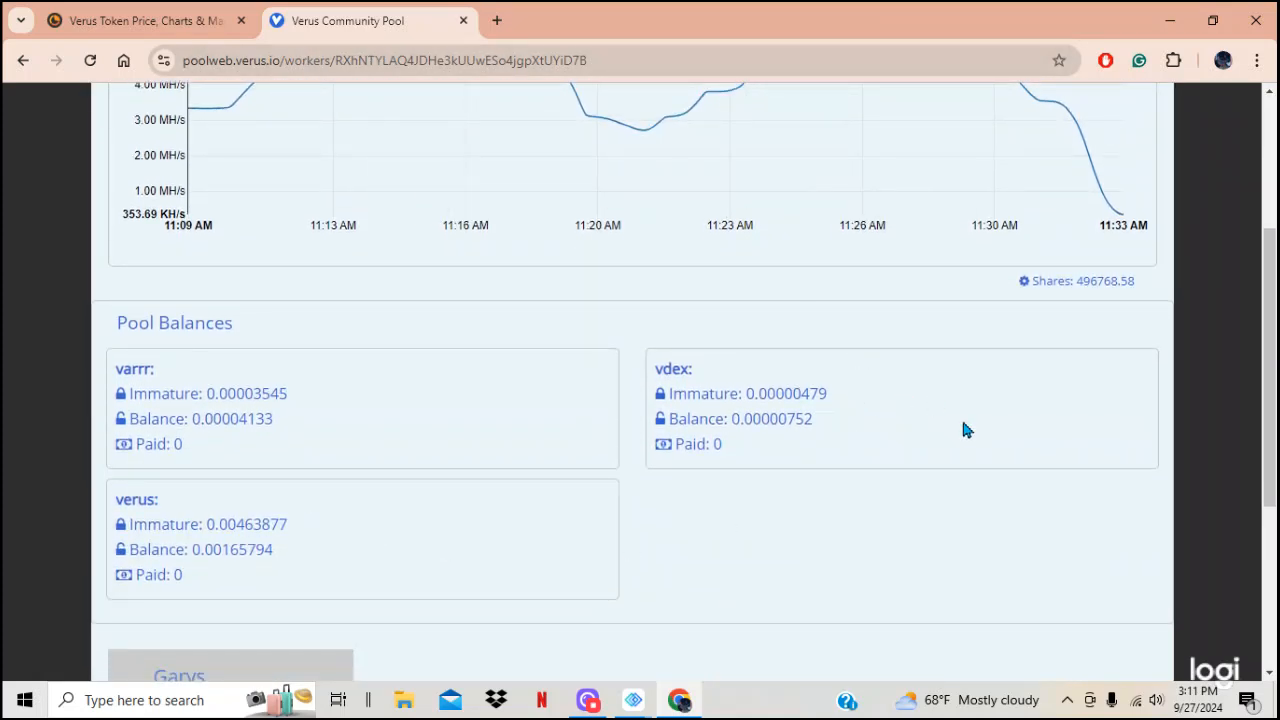
pyautogui.moveTo(1220, 414)
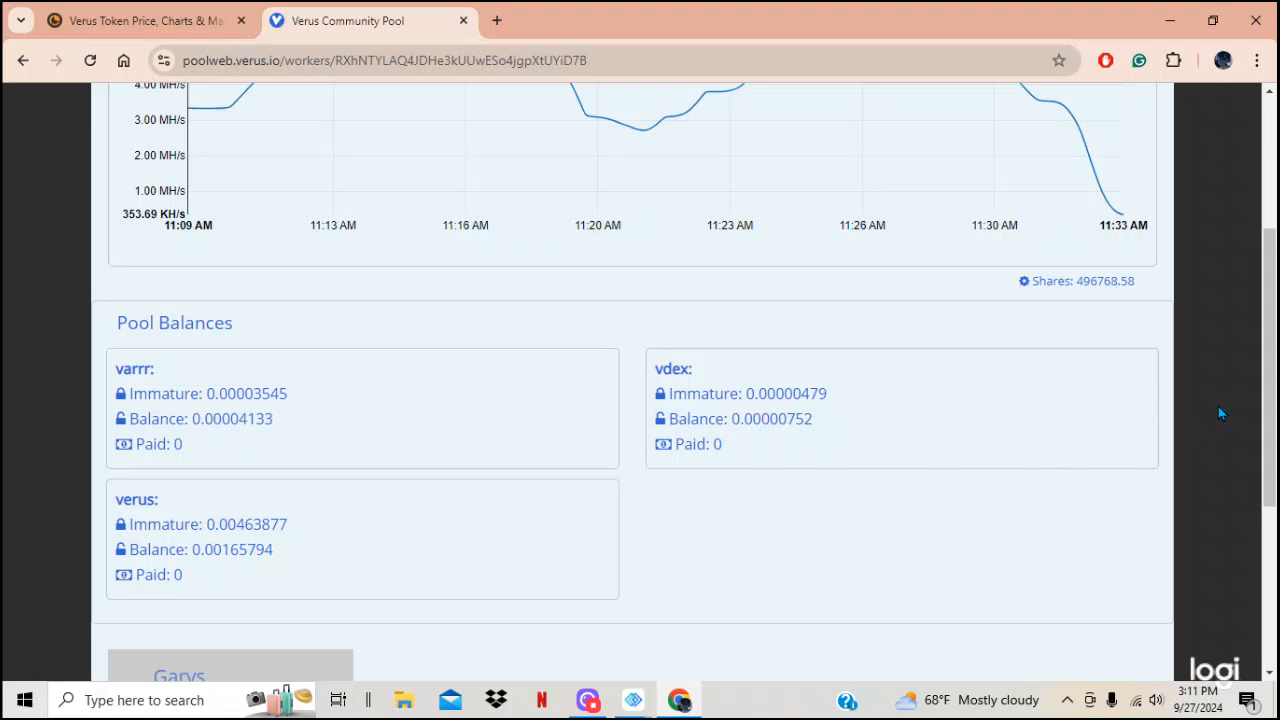
pyautogui.scroll(3)
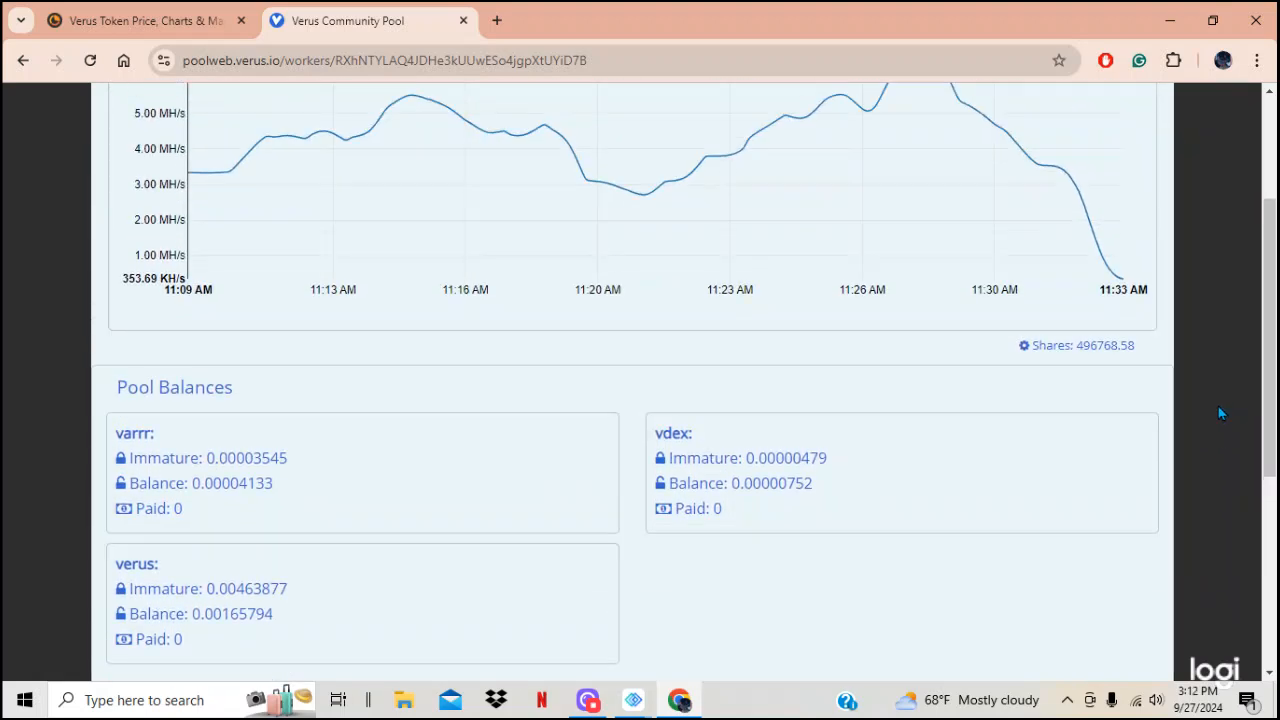
pyautogui.scroll(3)
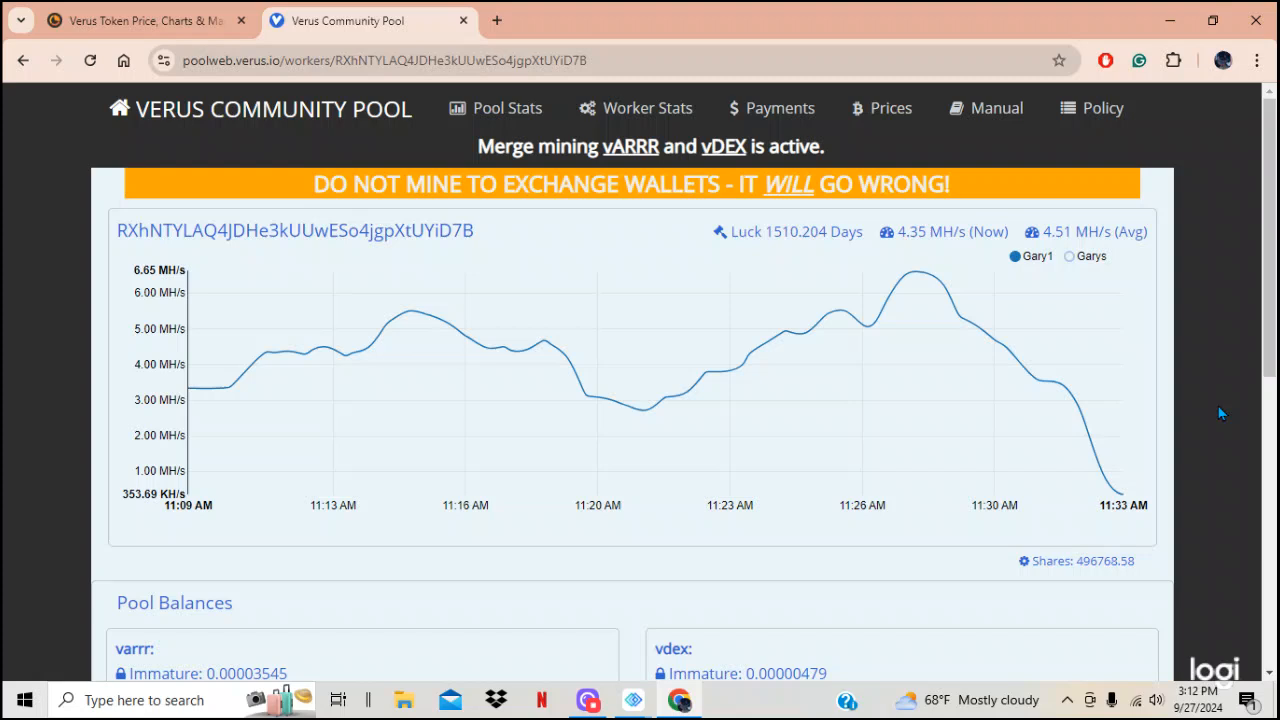
pyautogui.click(588, 700)
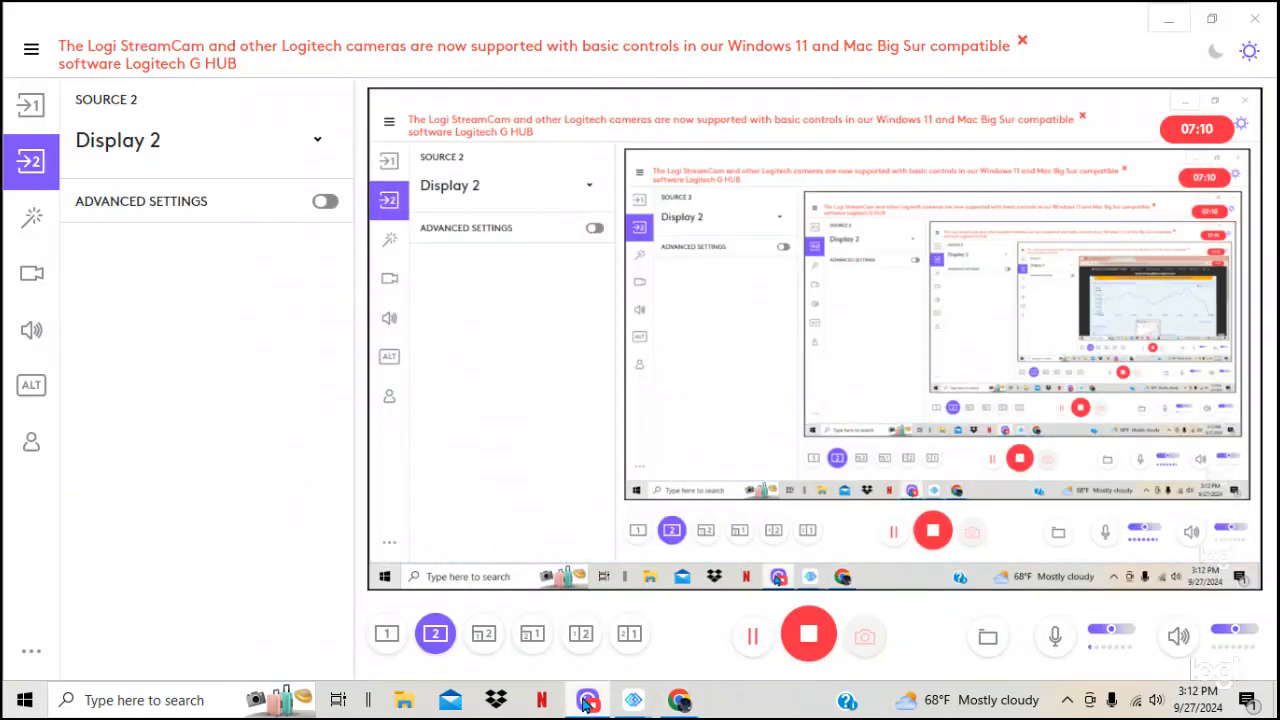